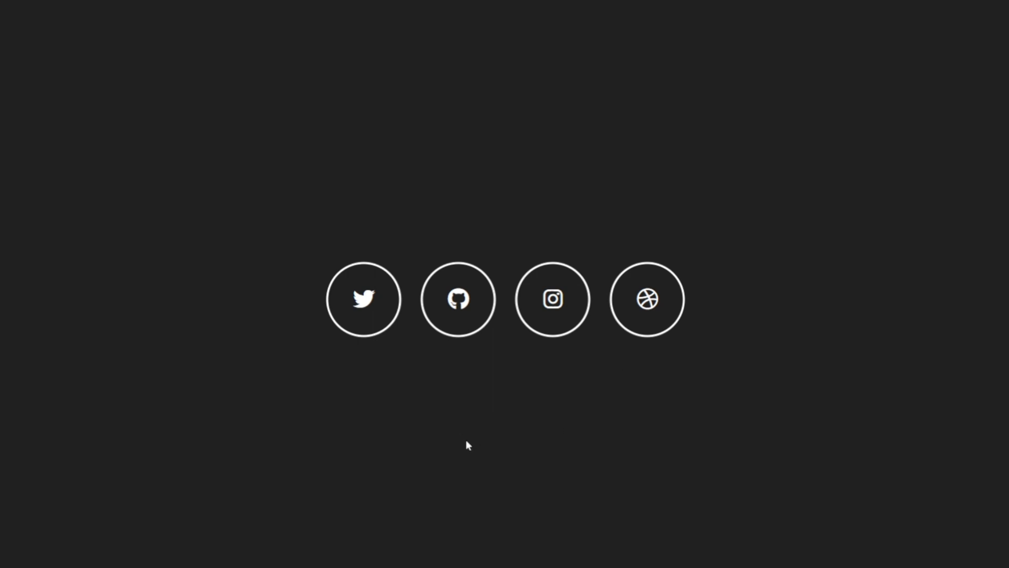
mouse_move(457, 299)
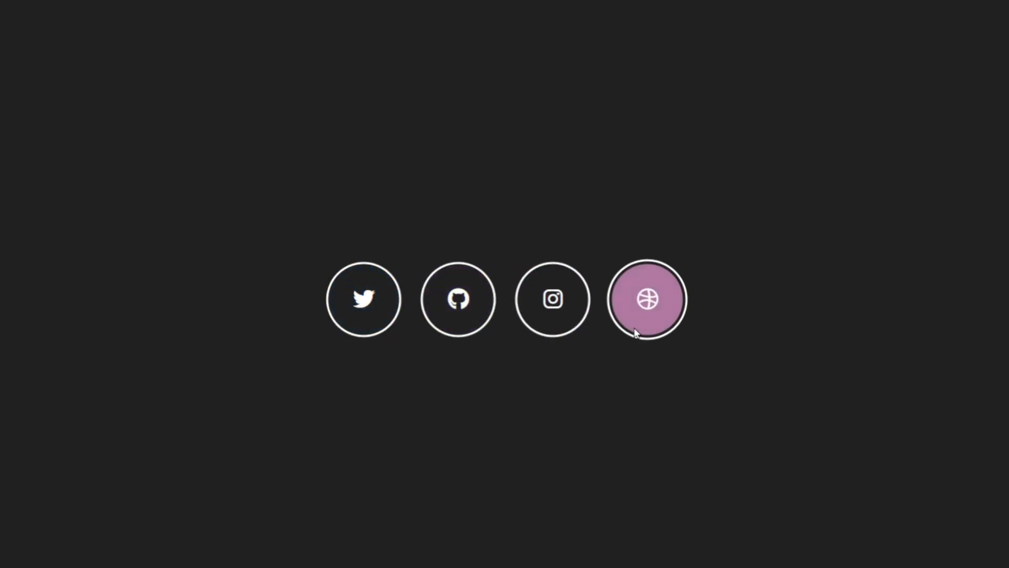
mouse_move(488, 342)
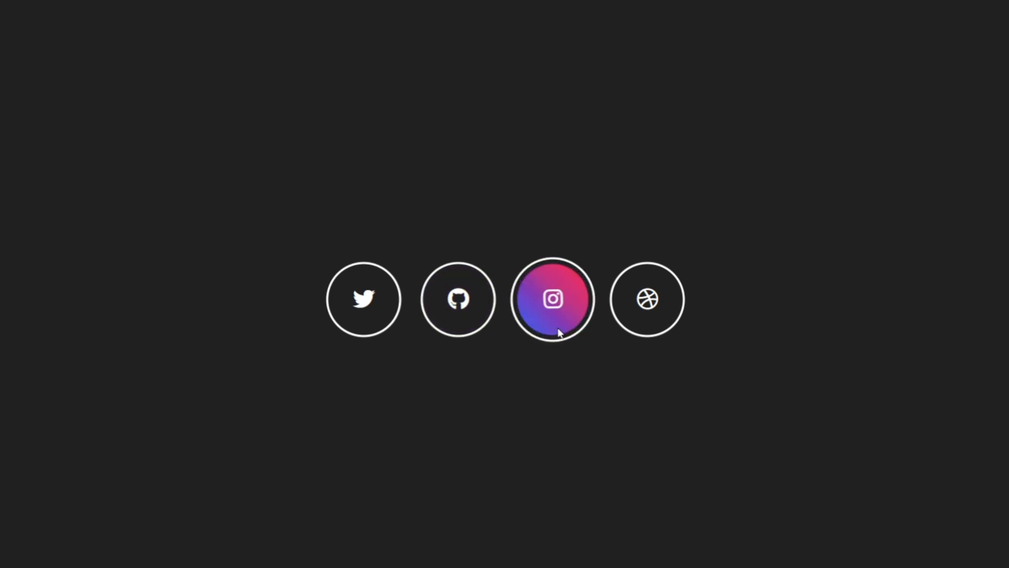
mouse_move(457, 300)
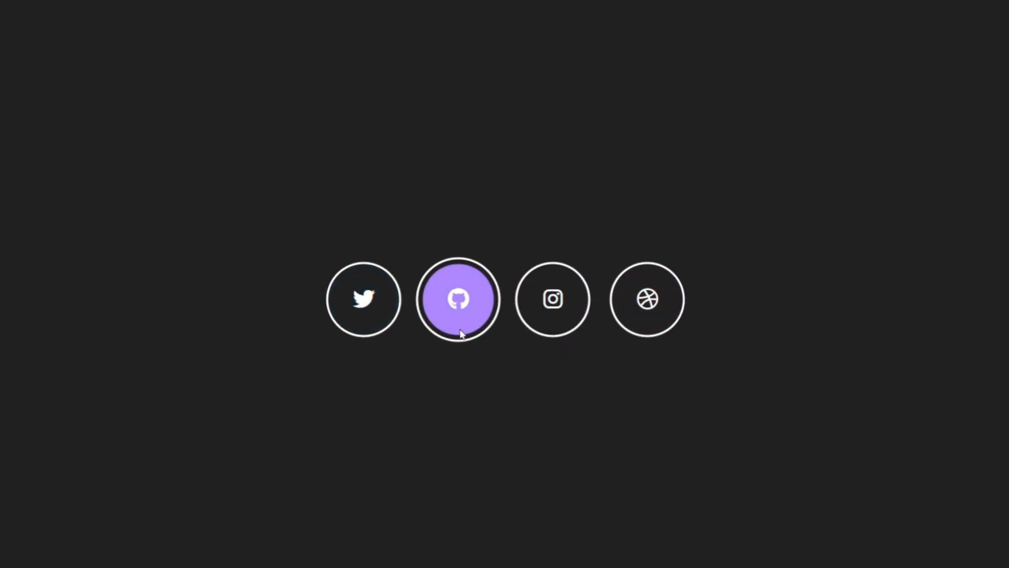
mouse_move(547, 360)
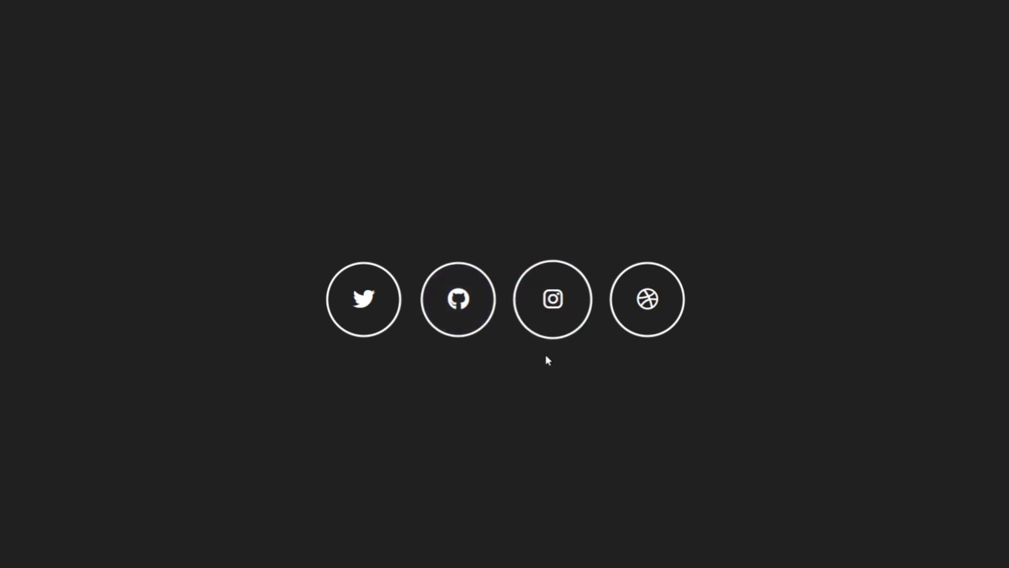
mouse_move(364, 300)
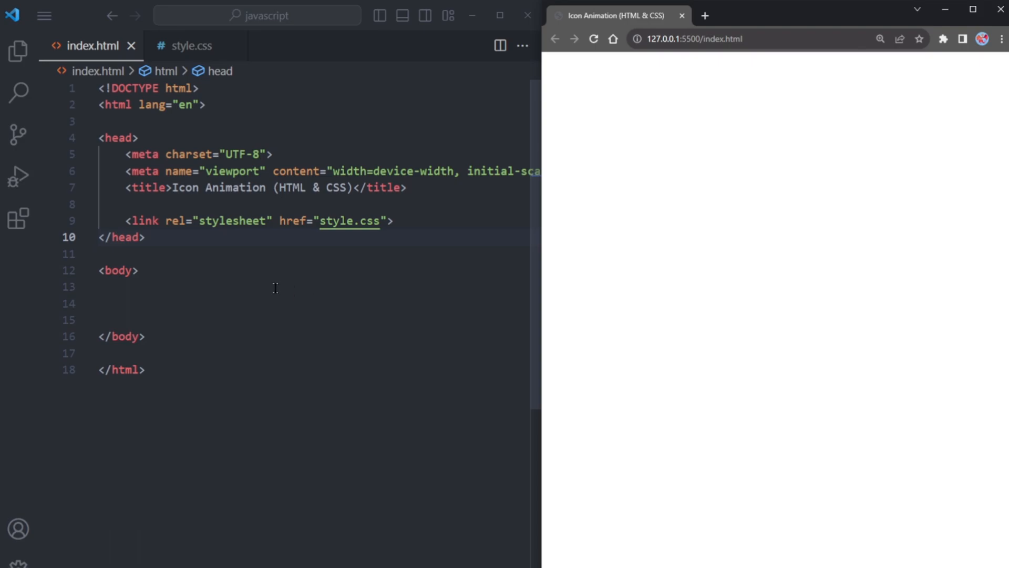
Place the cursor after the style.css link line to add a second stylesheet link
left_click(398, 220)
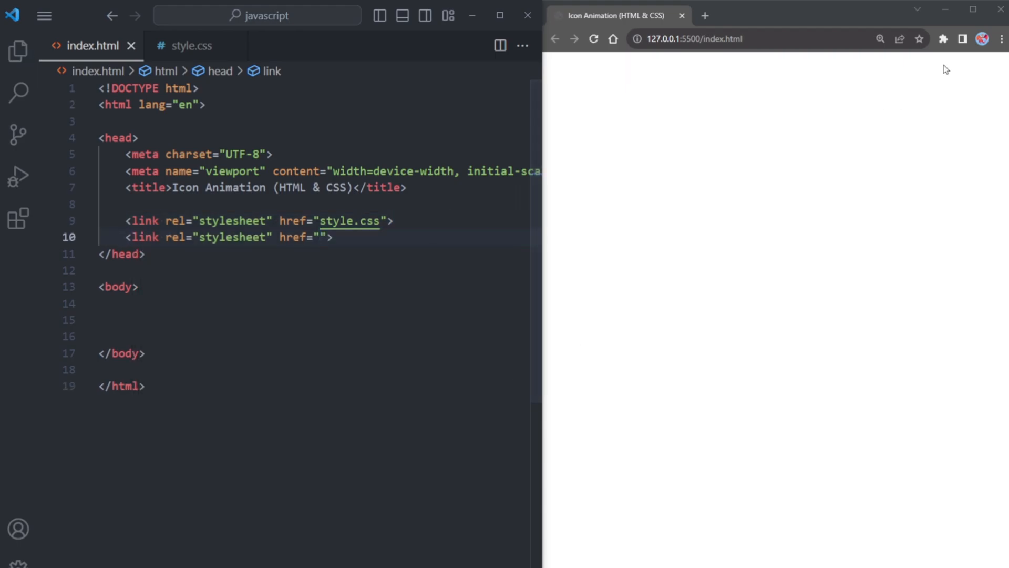
Search Google for "font awesome cdn link" and open the cdnjs font-awesome Libraries result
left_click(704, 16)
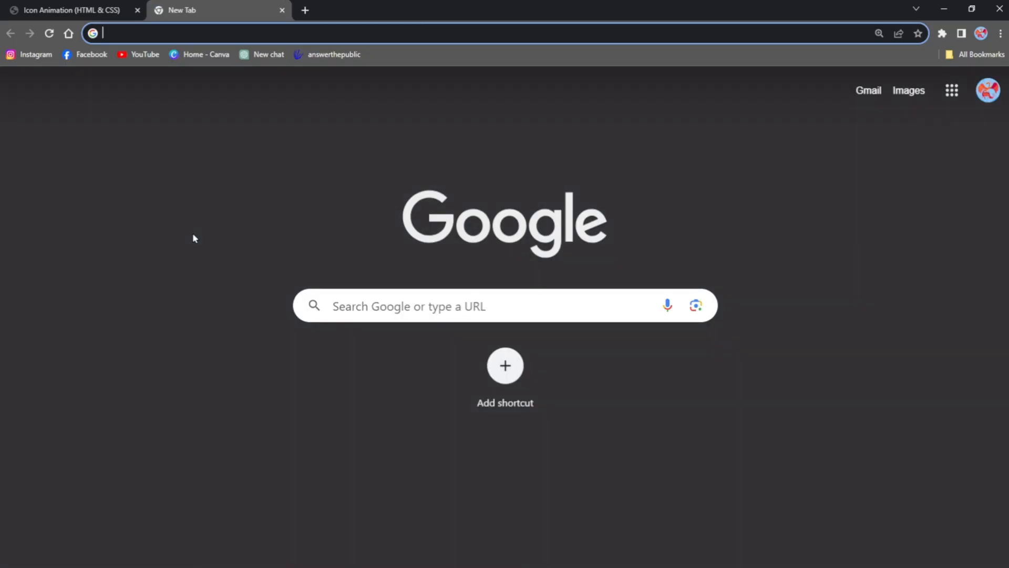
type("font awesome cdn link")
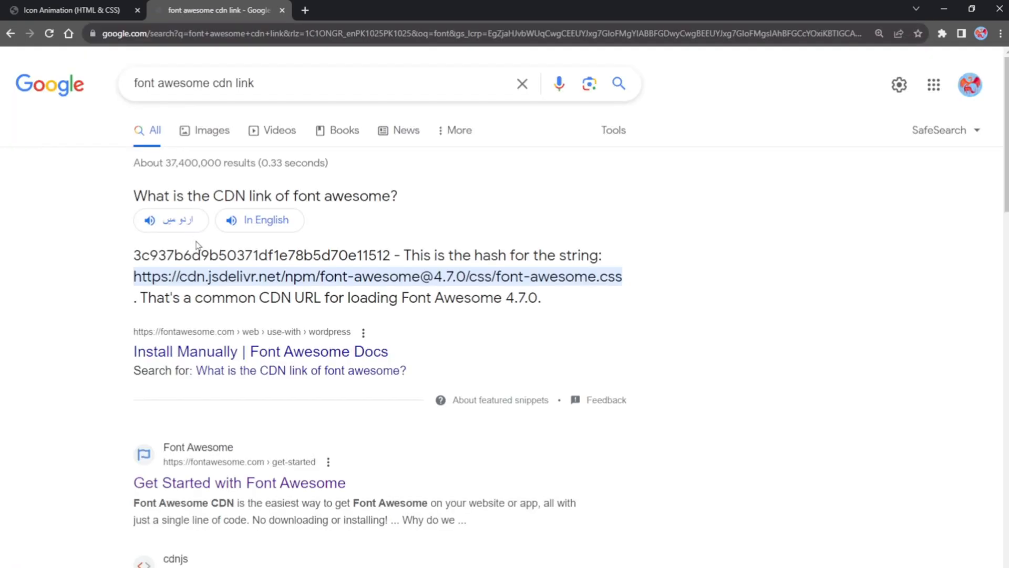
scroll("down", 3)
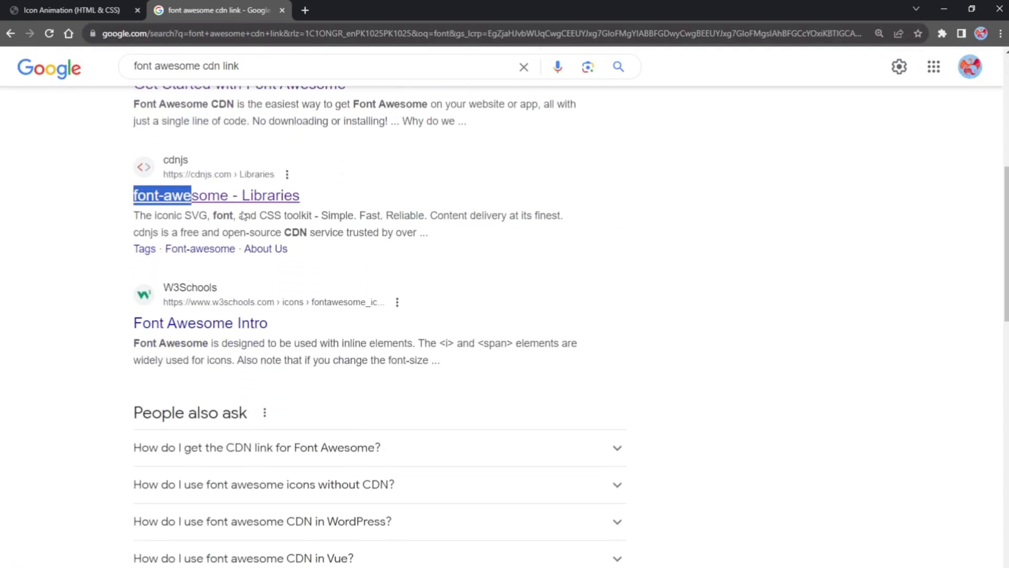
left_click(215, 195)
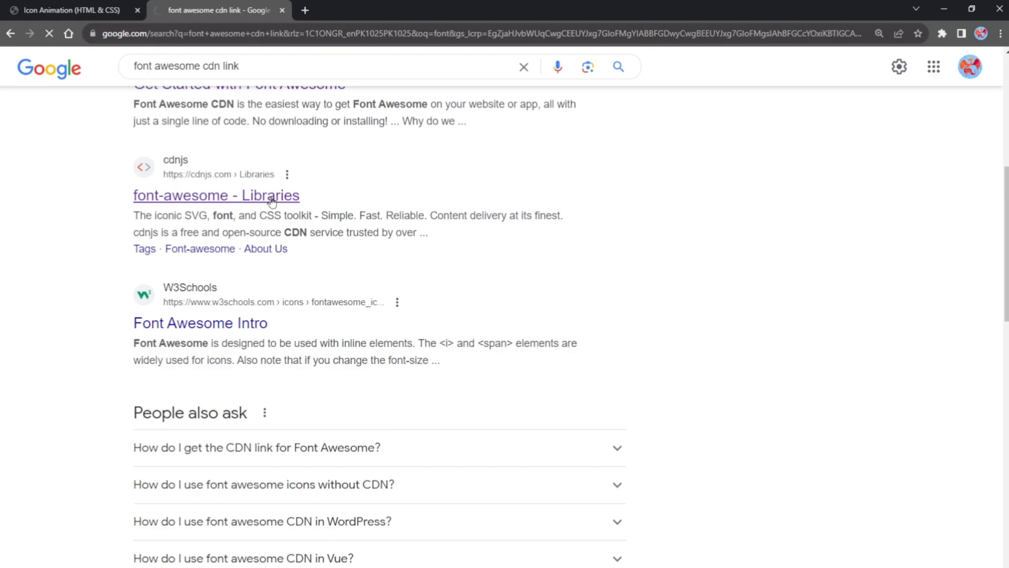
left_click(216, 196)
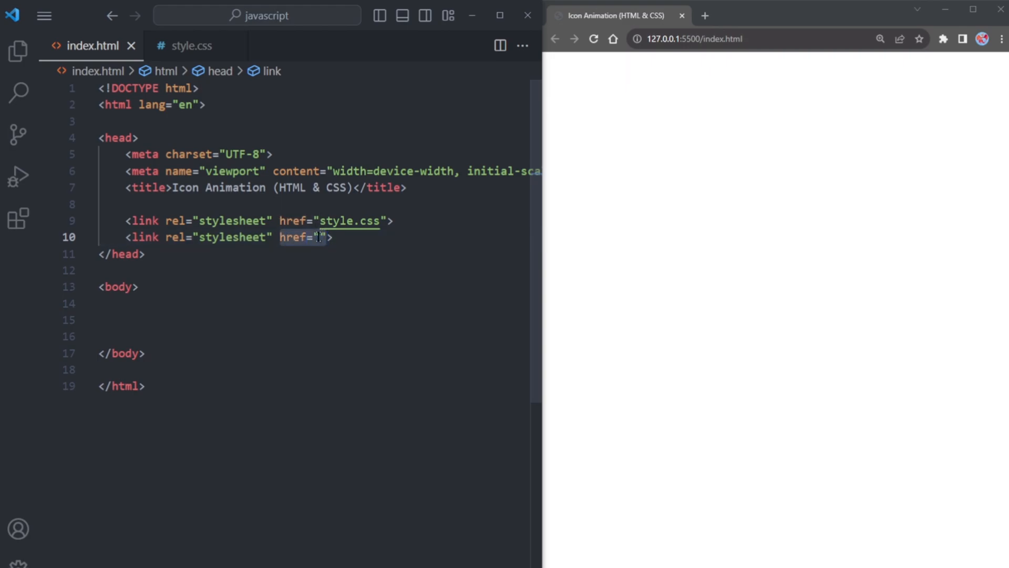
Set the second link's href to the cdnjs Font Awesome 6.4.2 all.min.css URL and save
type("https://cdnjs.cloudflare.com/ajax/libs/font-awesome/6.4.2/css/all.min.css")
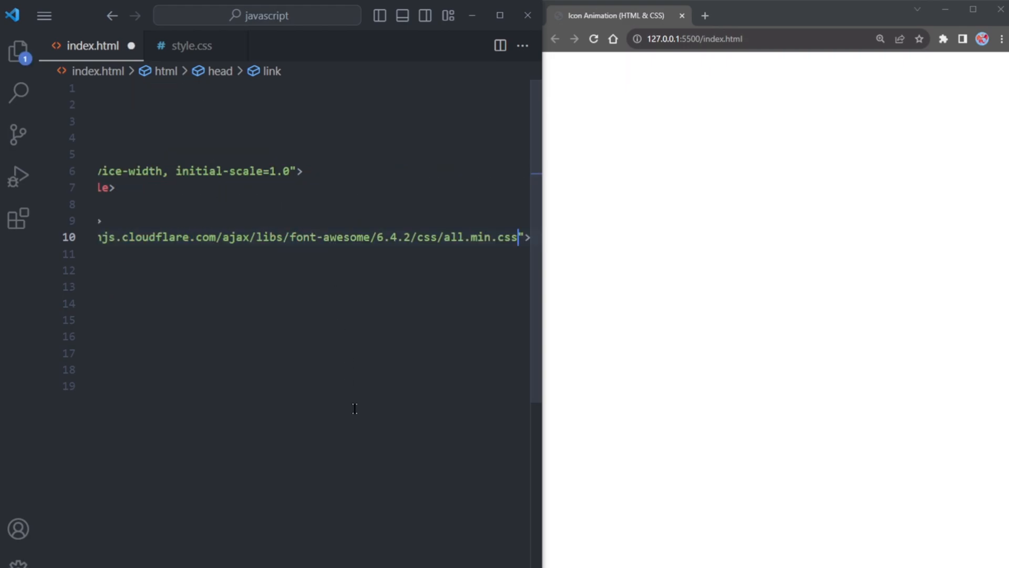
key("ctrl+s")
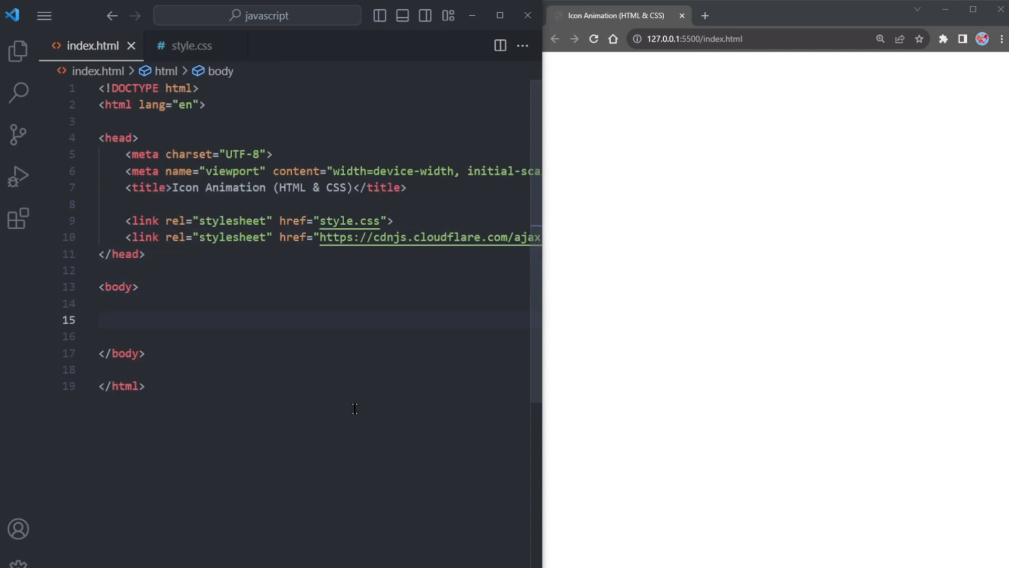
Expand an Emmet .icons abbreviation into a div and add the class center
type(".ico")
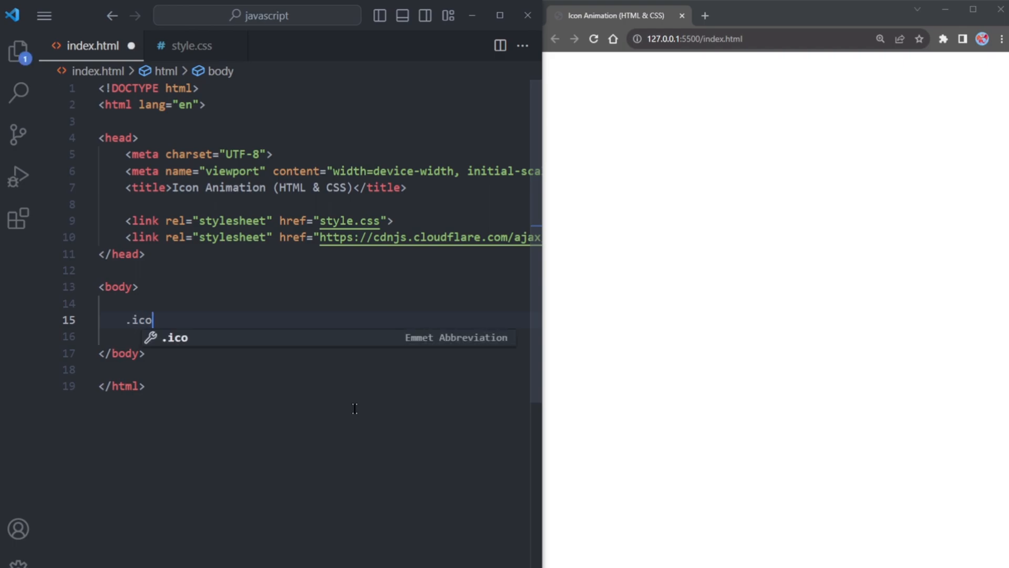
key("Tab")
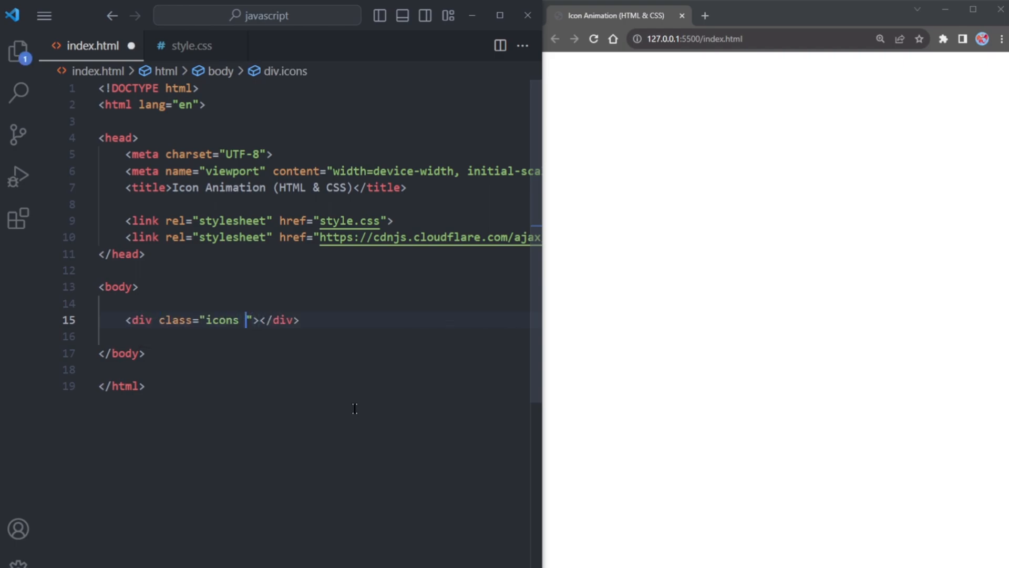
type("center")
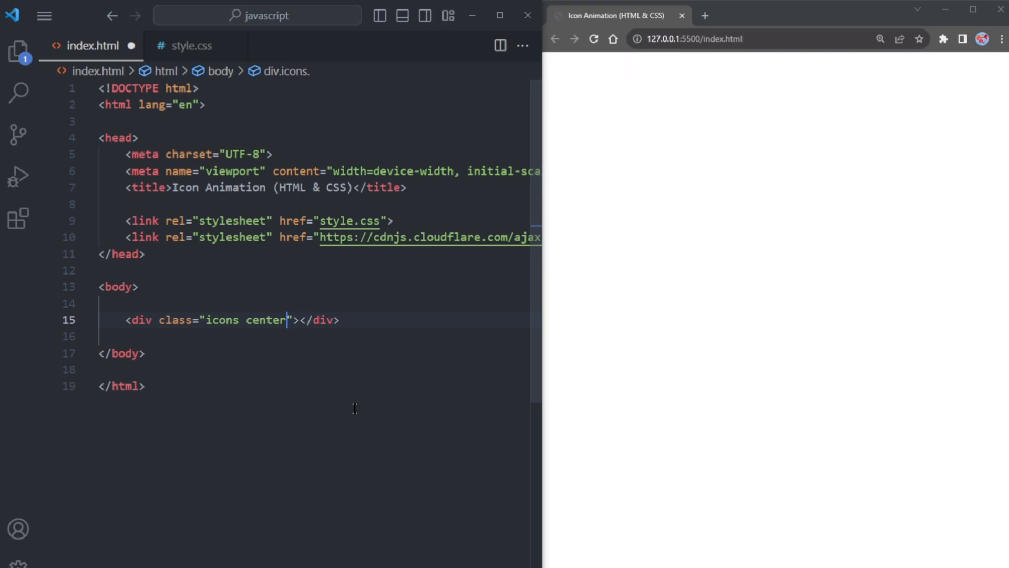
key("enter")
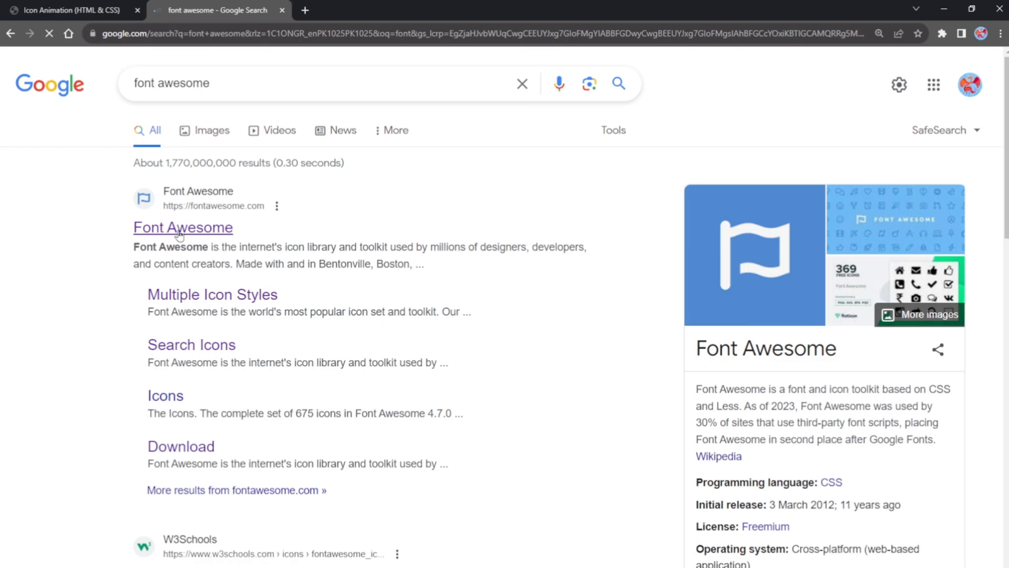
On fontawesome.com show only free twitter icons and copy the twitter icon's HTML
left_click(182, 227)
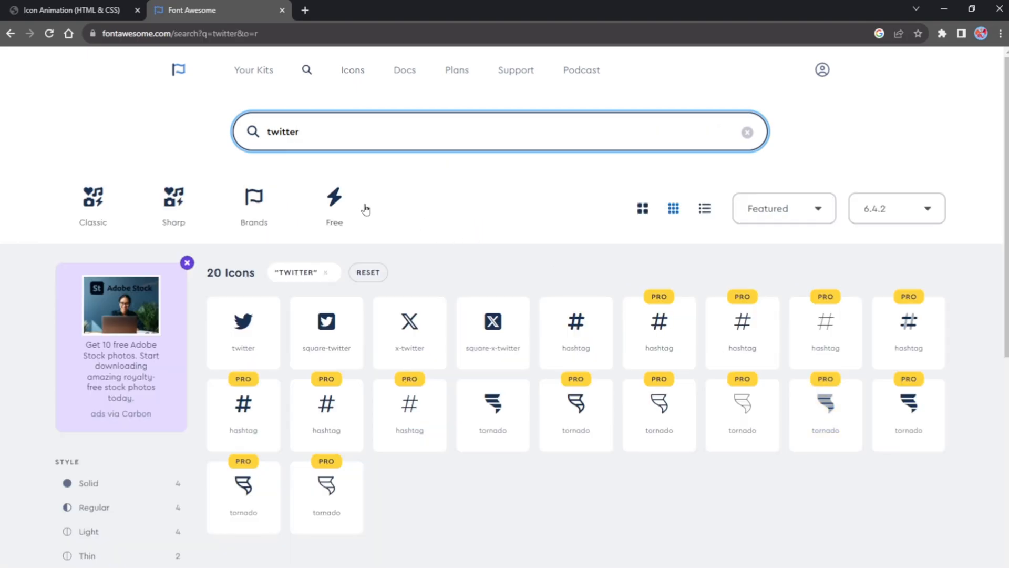
left_click(335, 200)
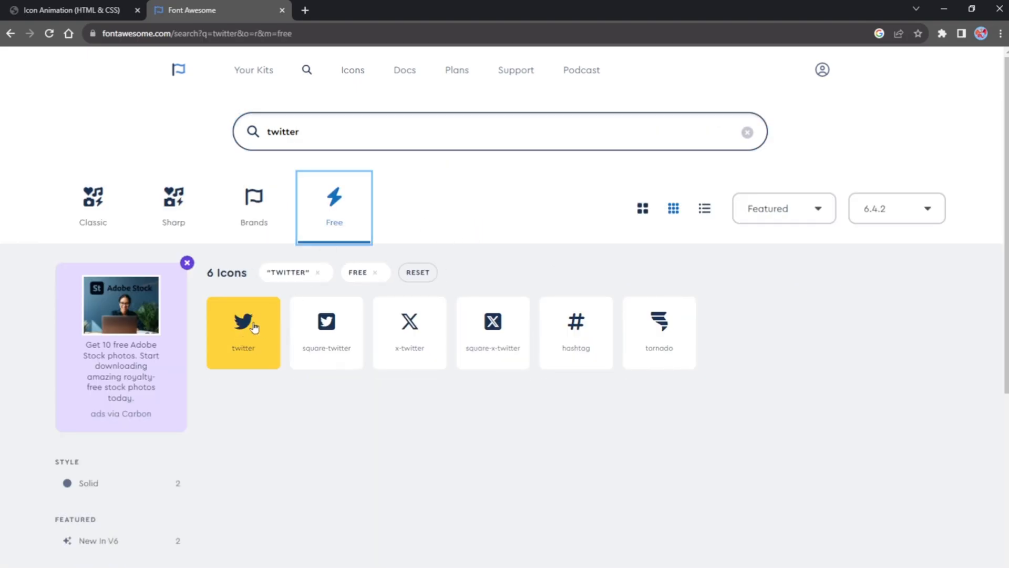
left_click(243, 332)
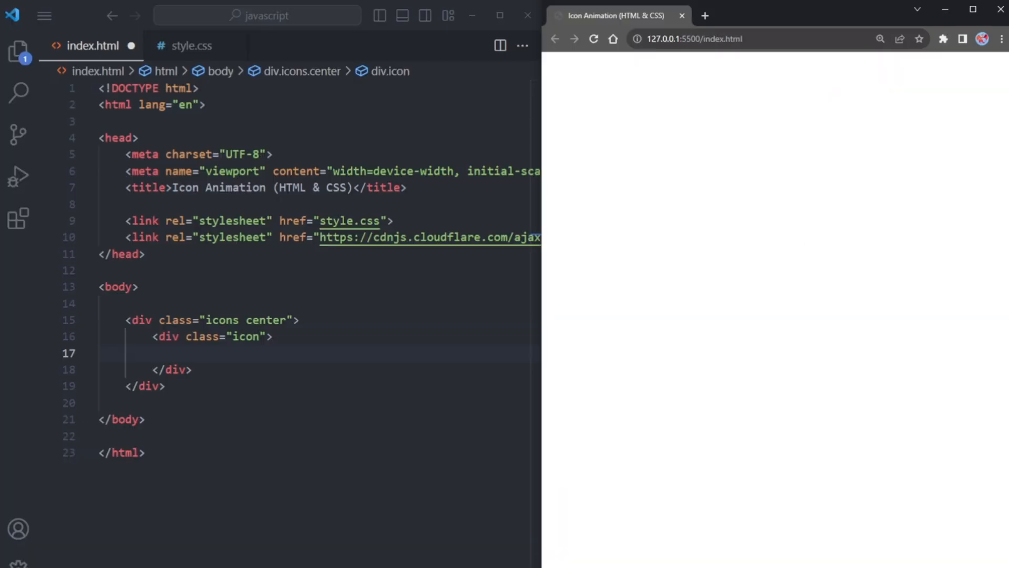
Paste the fa-brands fa-twitter <i> tag, rename duplicates to github, instagram and dribbble, save
type("<i class=\"fa-brands fa-twitter\"></i>")
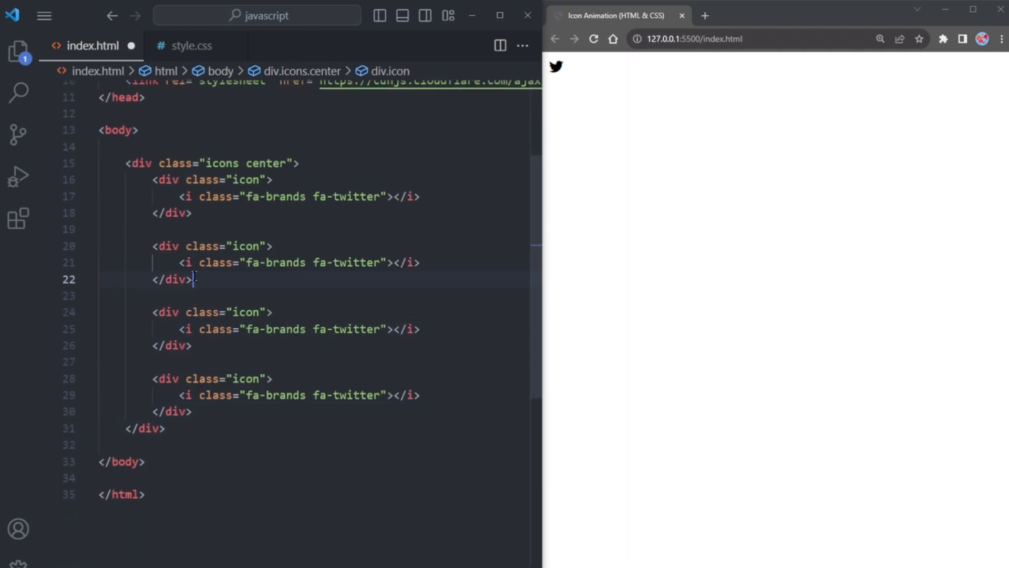
double_click(354, 263)
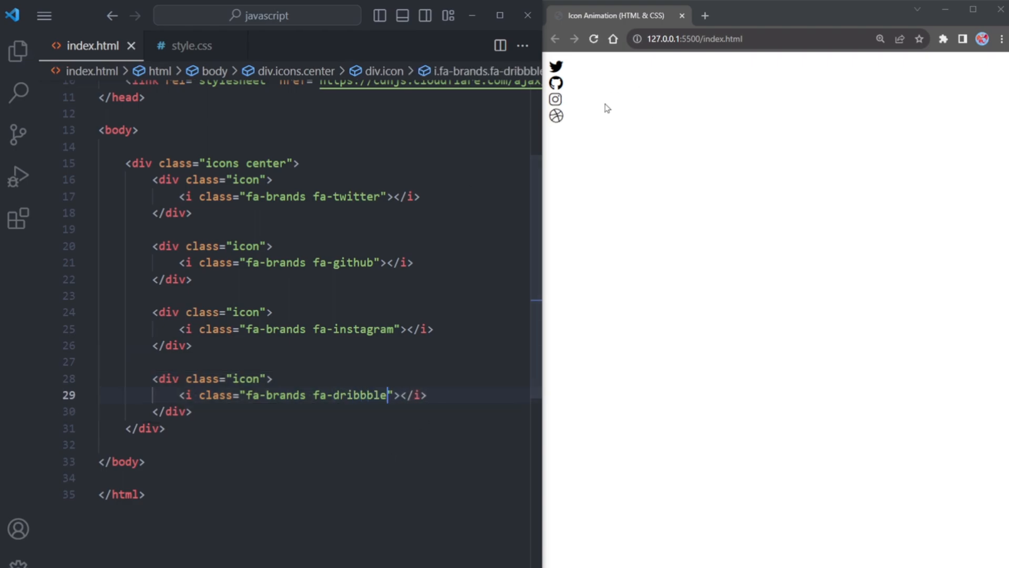
mouse_move(575, 96)
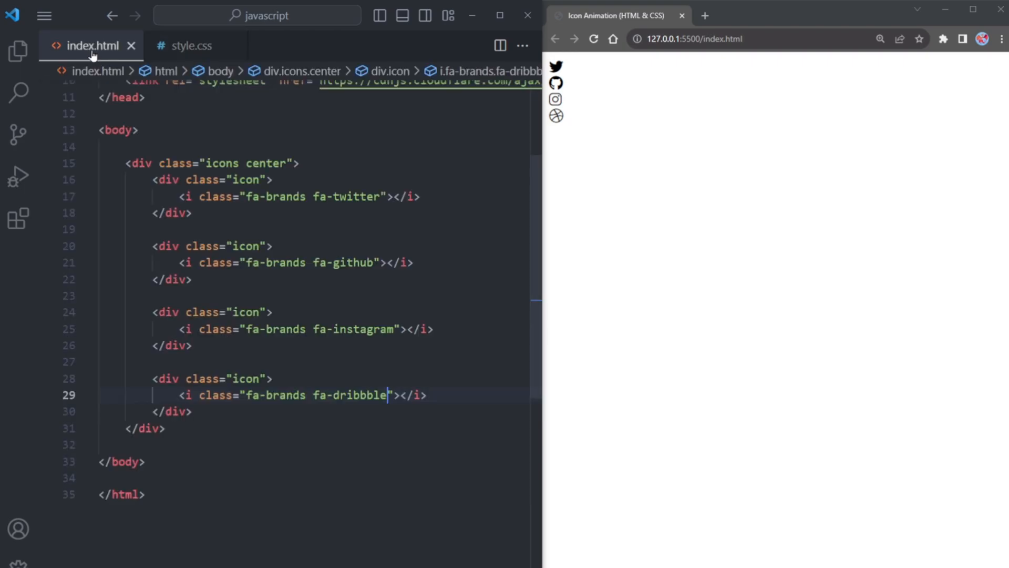
left_click(192, 45)
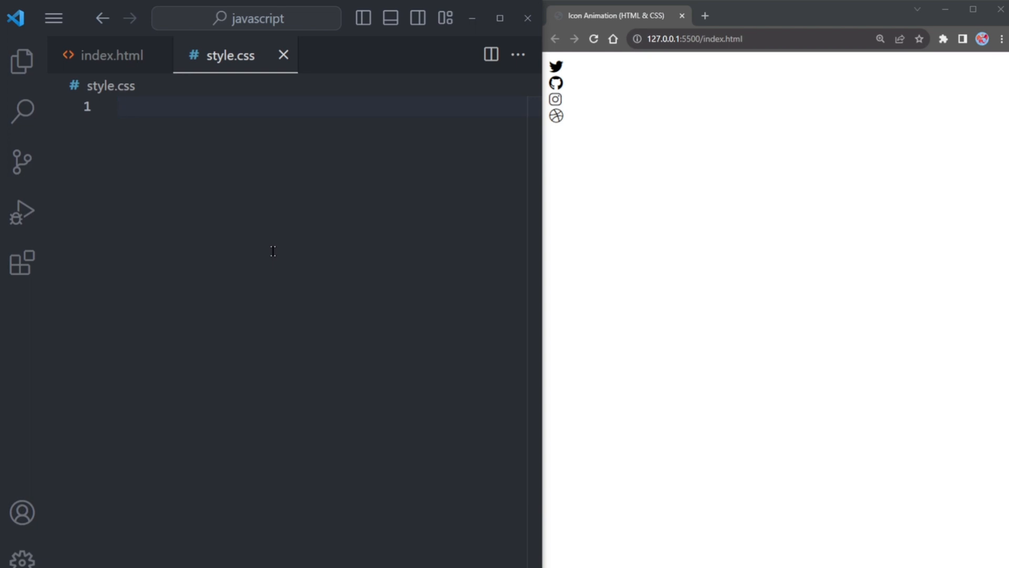
Write a body rule with background-color #212121 in style.css
type("body{")
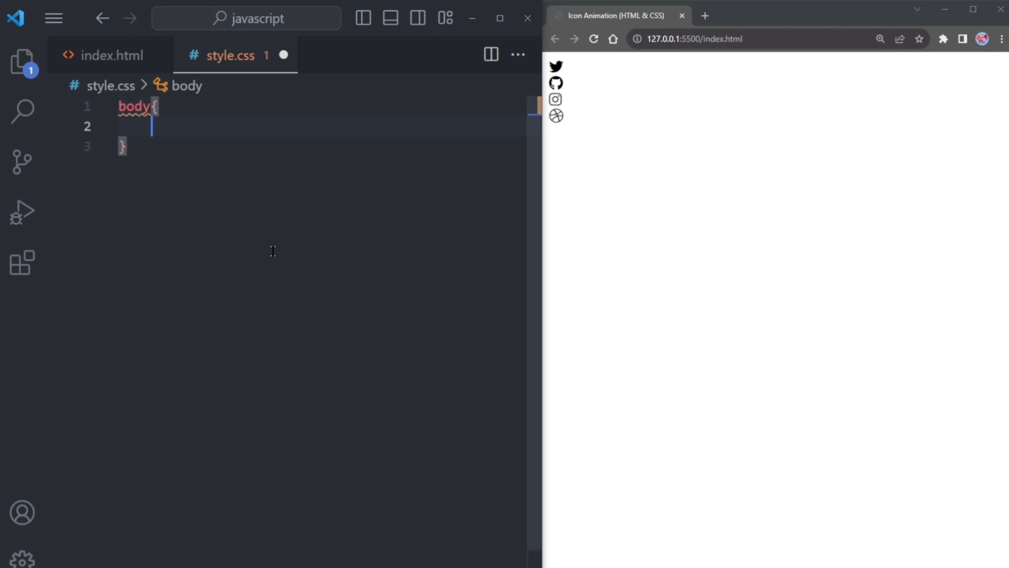
type("background-color: #212121;")
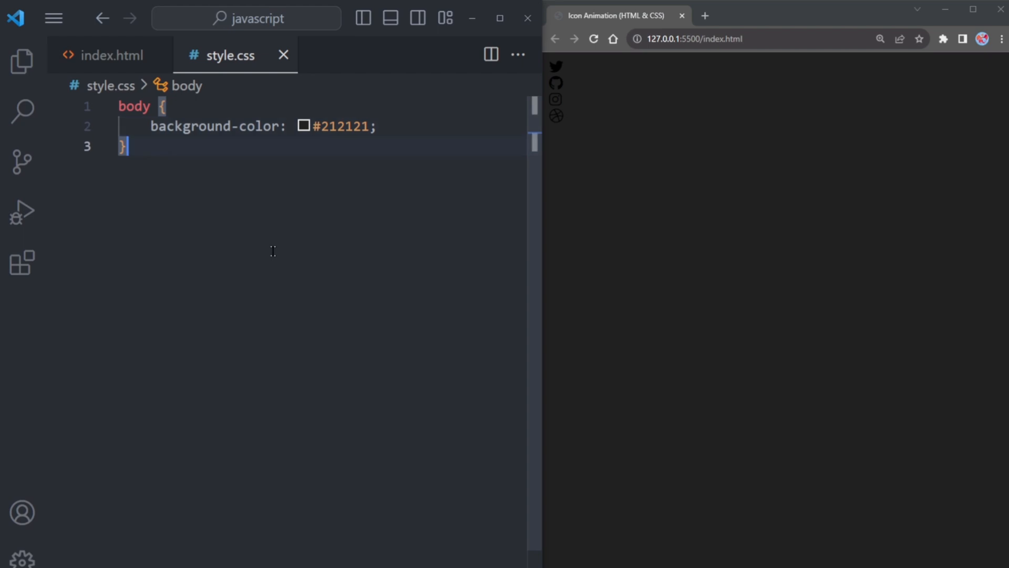
key("Enter")
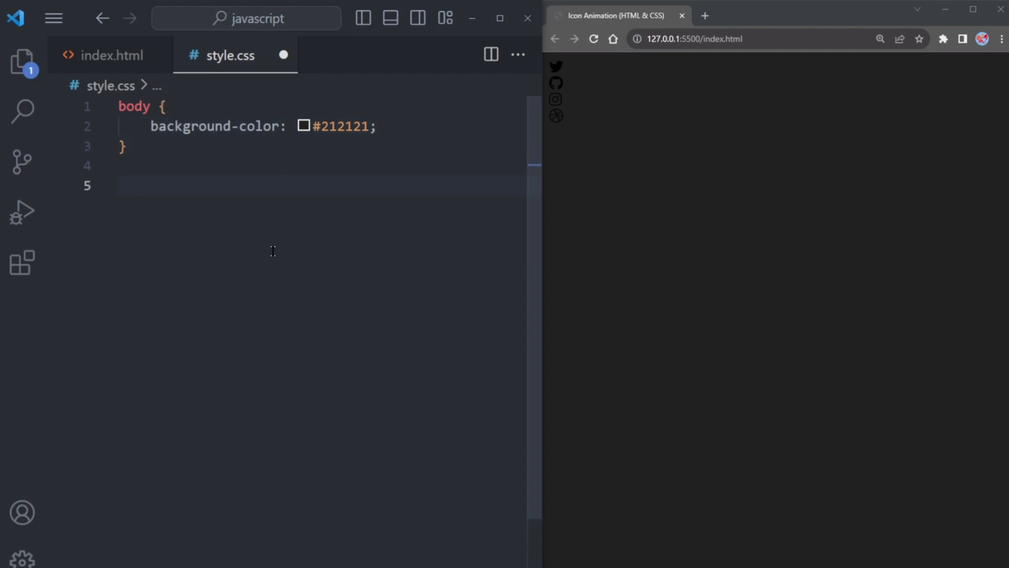
Write .center with absolute position, top/left 50% and translate(-50%, -50%)
left_click(109, 56)
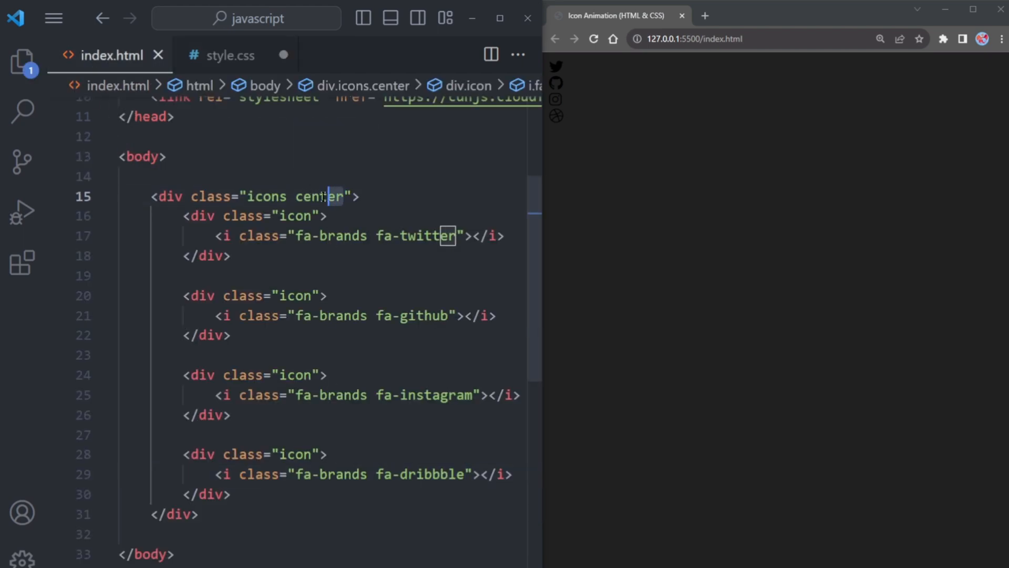
left_click(230, 54)
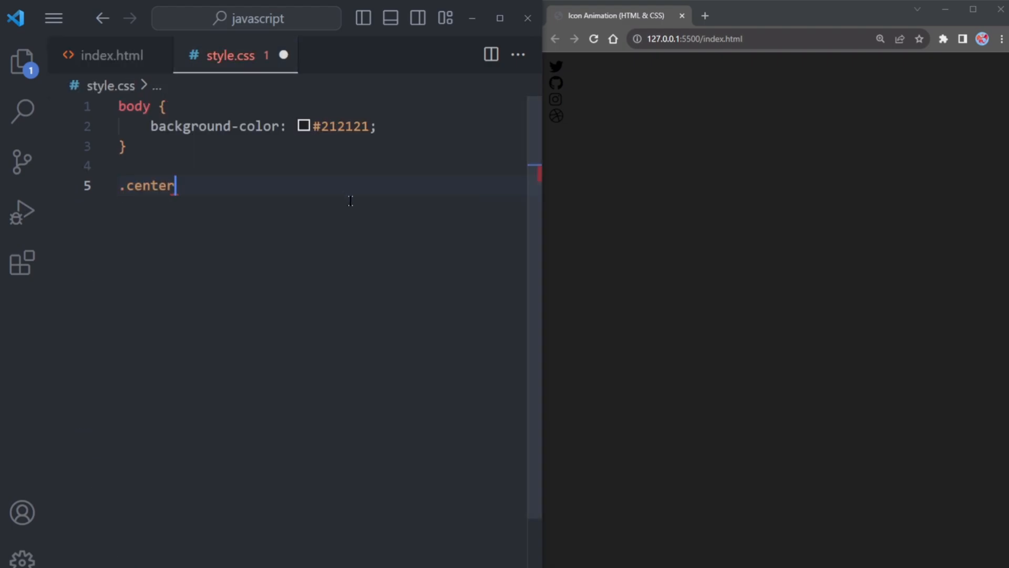
type("{")
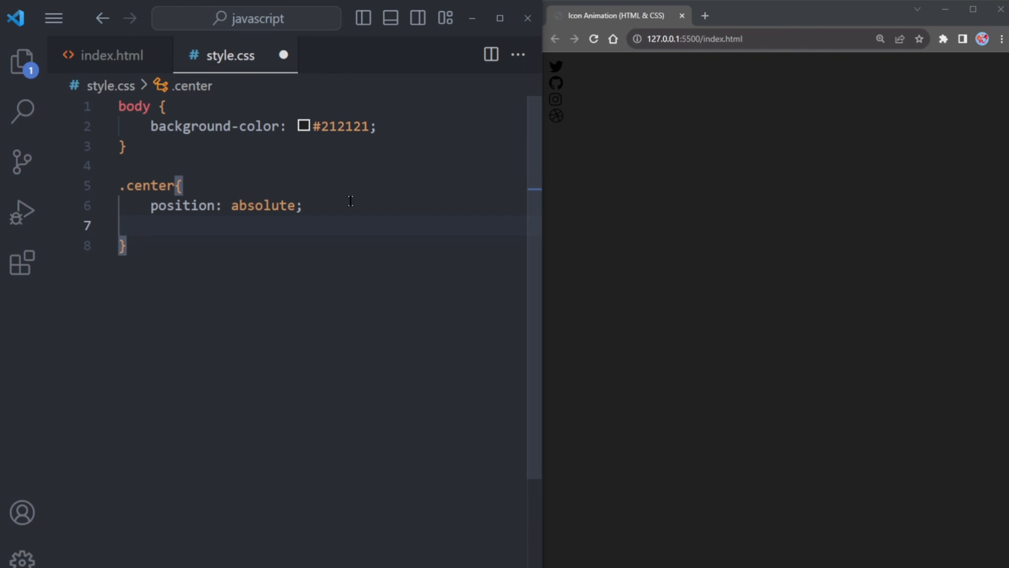
type("top: 50%;")
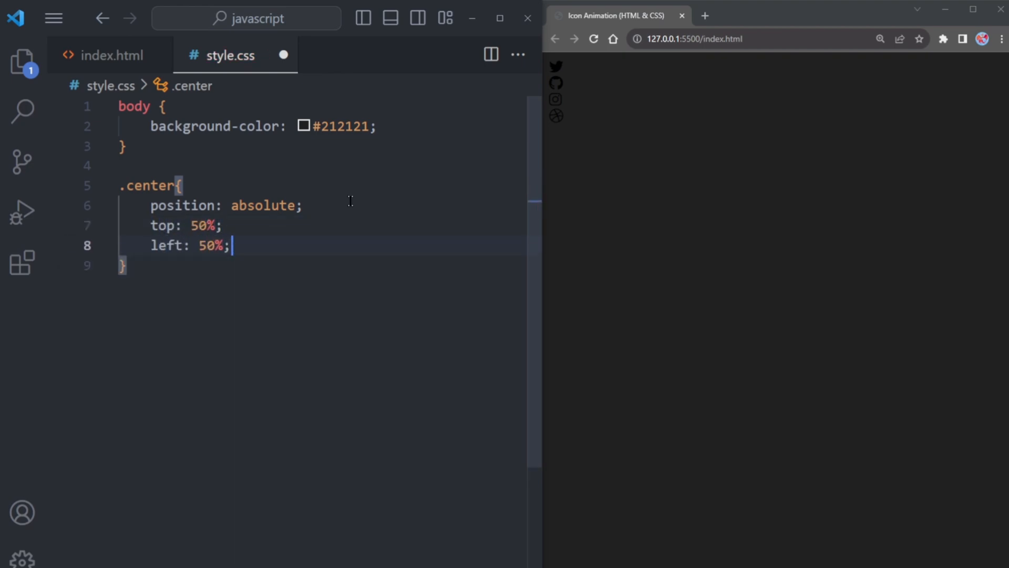
type("transform: translate(-50, -5);")
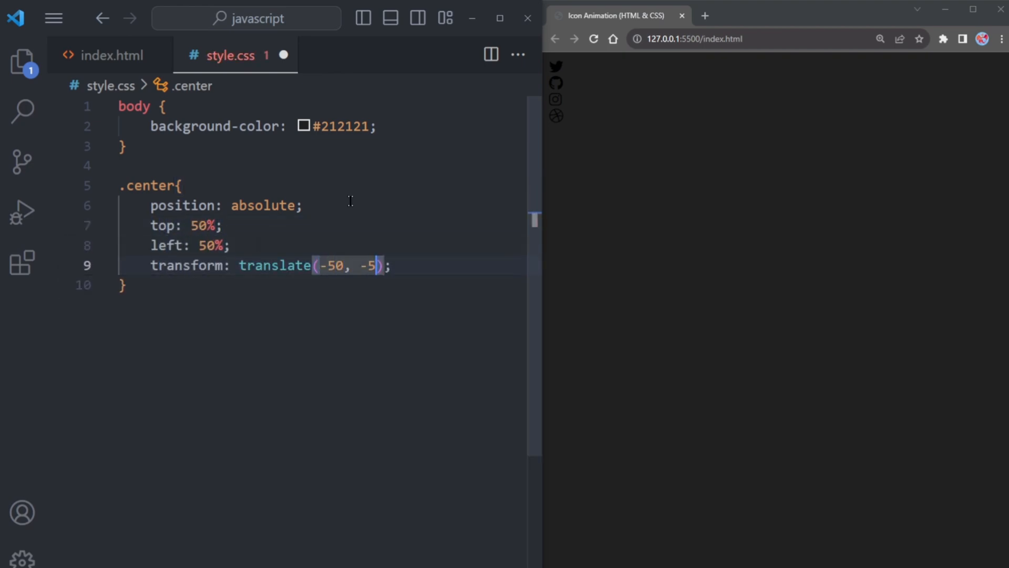
type("%")
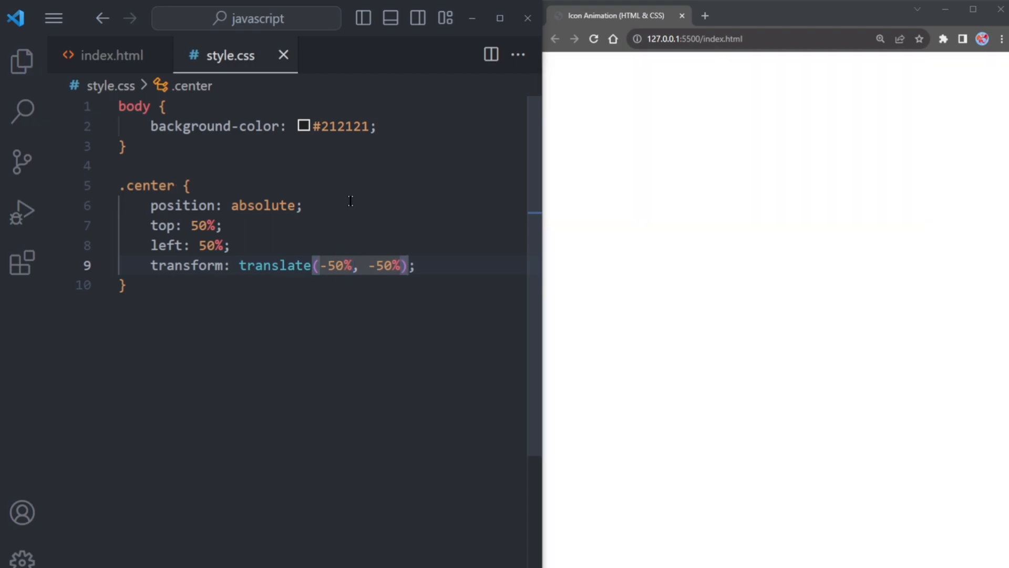
Check the centering against the body background and the container classes in index.html
left_click(380, 126)
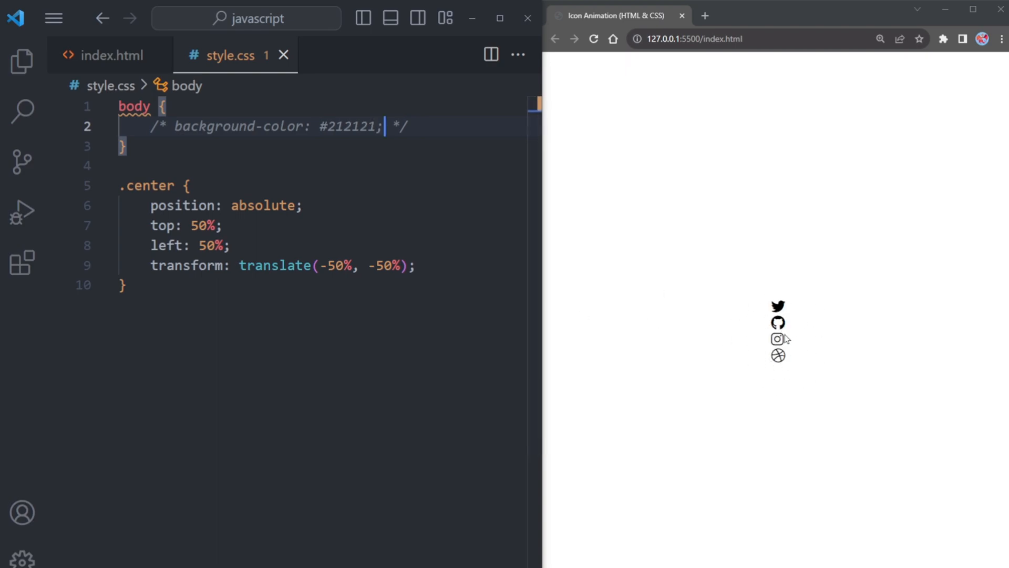
left_click(110, 55)
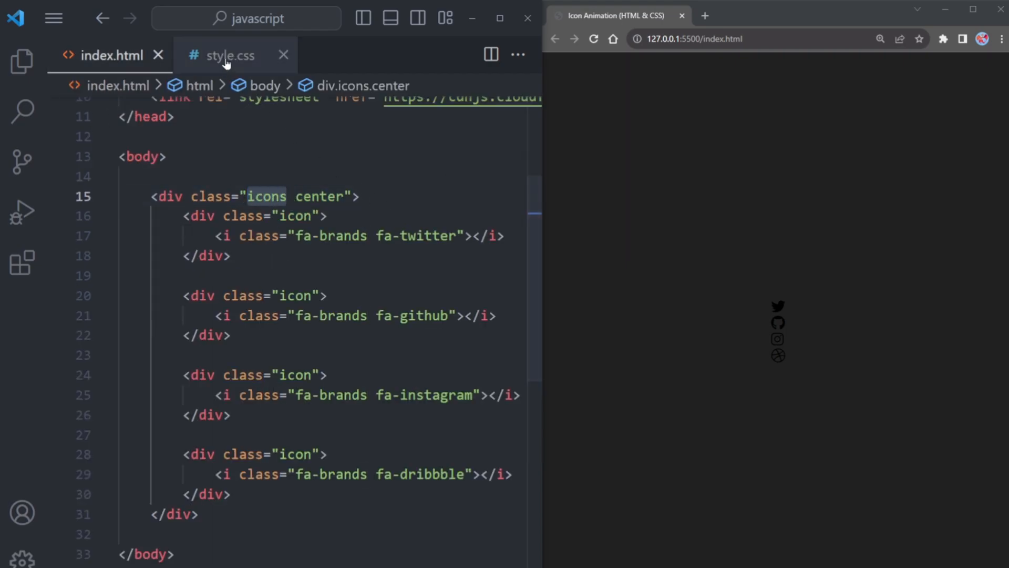
Write .icons with display flex and column-gap 20px, then save
left_click(227, 55)
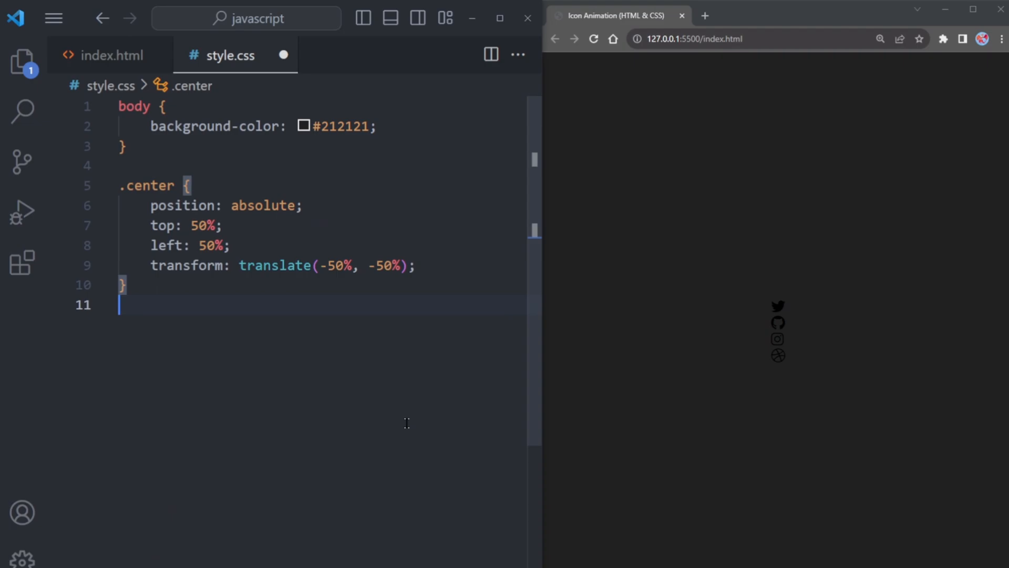
type(".icons{")
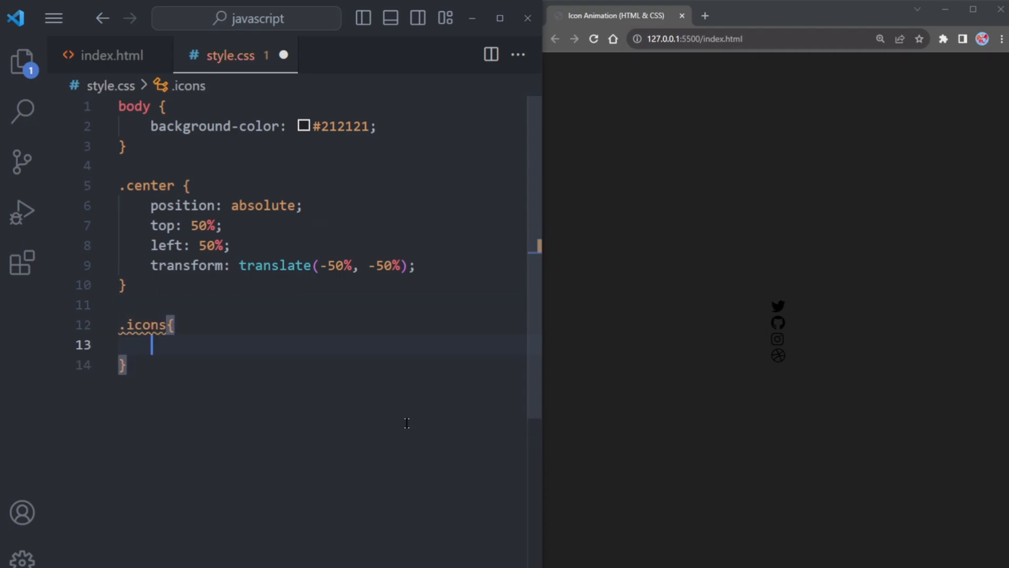
type("column-gap: 20px;")
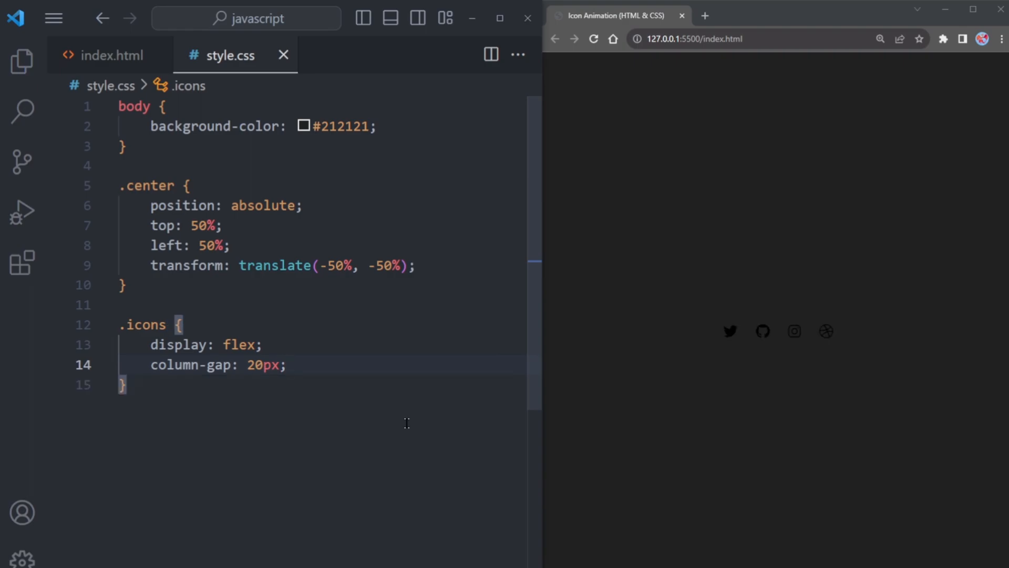
key("enter")
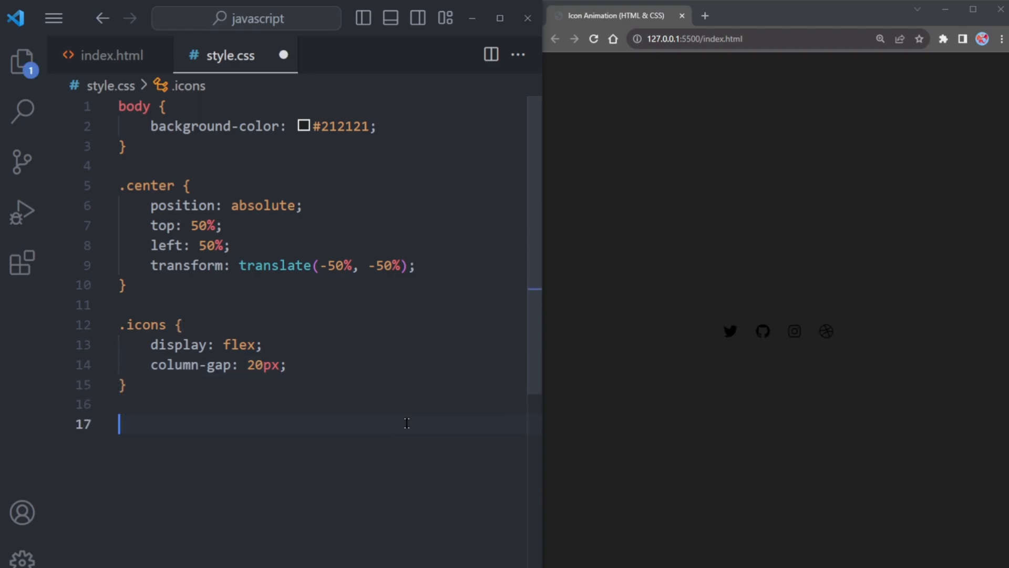
Write .icon with #fff color, 18px font, 2px solid #fff outline, 60px square and 50% border-radius
left_click(111, 56)
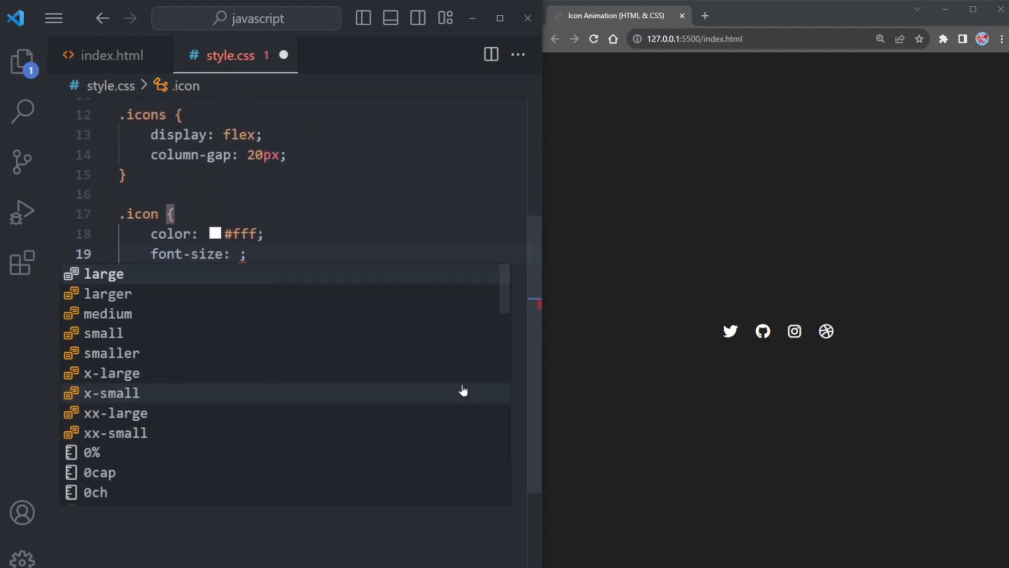
type("18px")
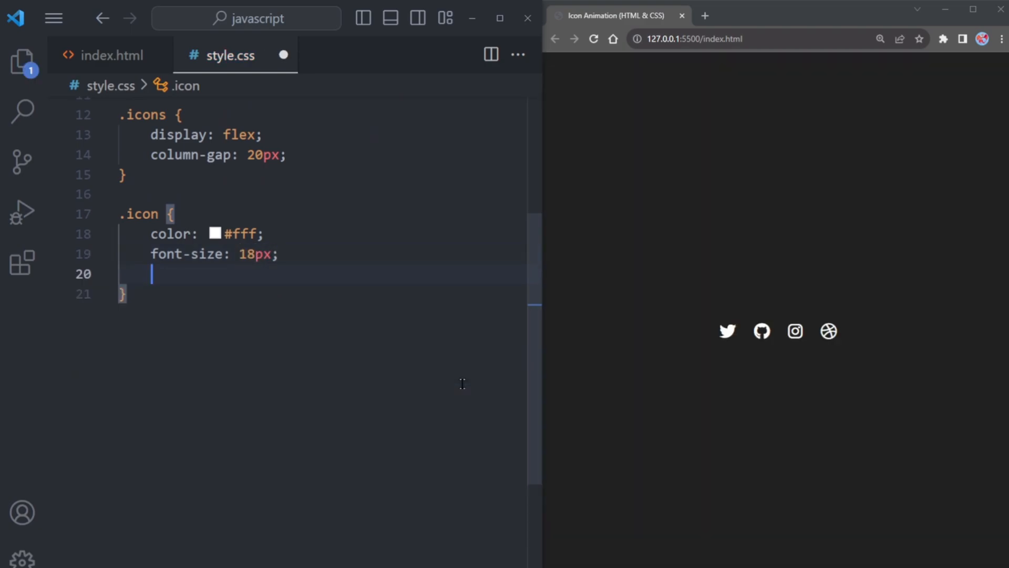
type("outline: 2px;")
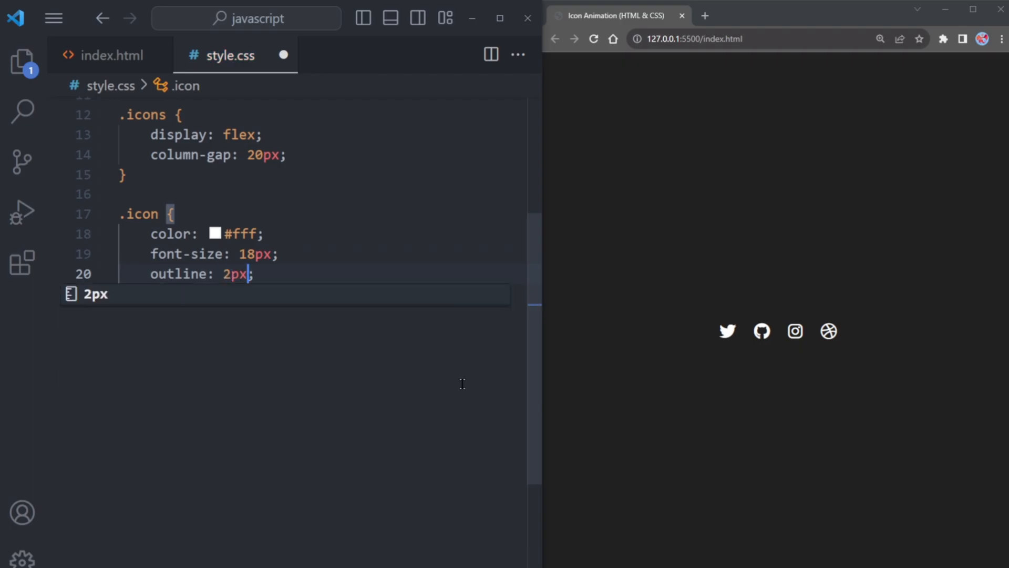
type("solid #fff")
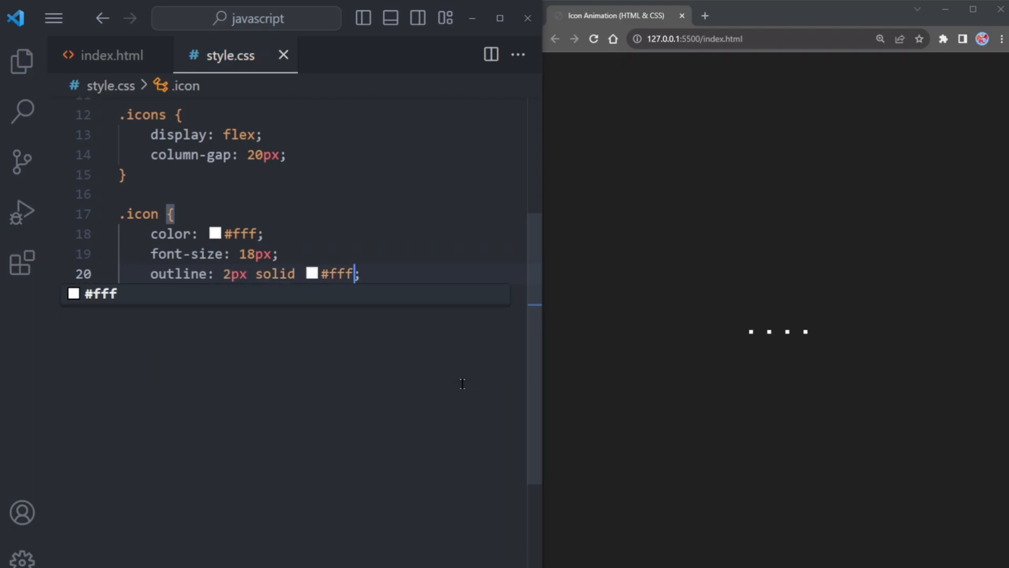
type("width: 60px;")
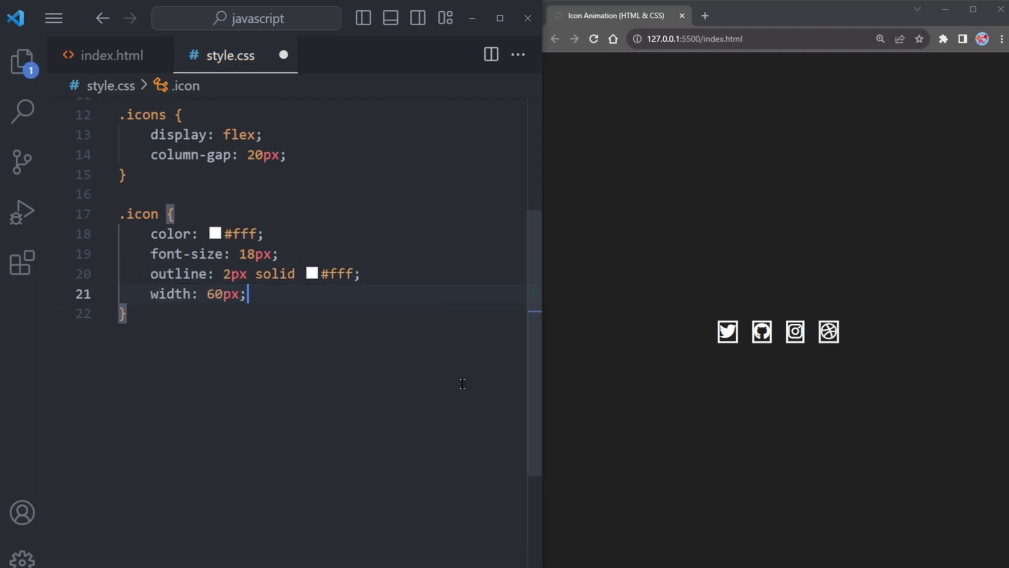
type("height: 60px;")
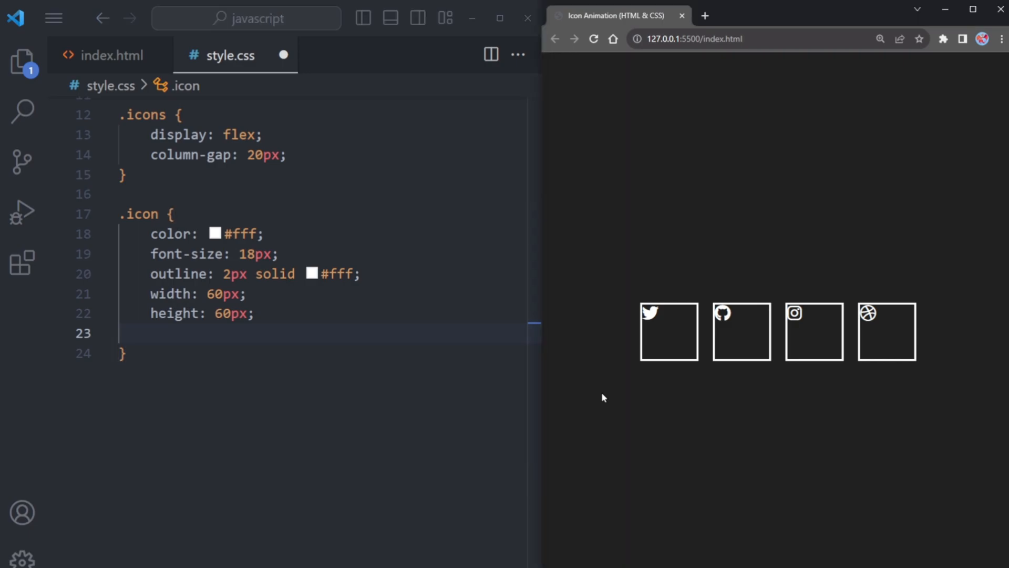
type("border-radius: 50;")
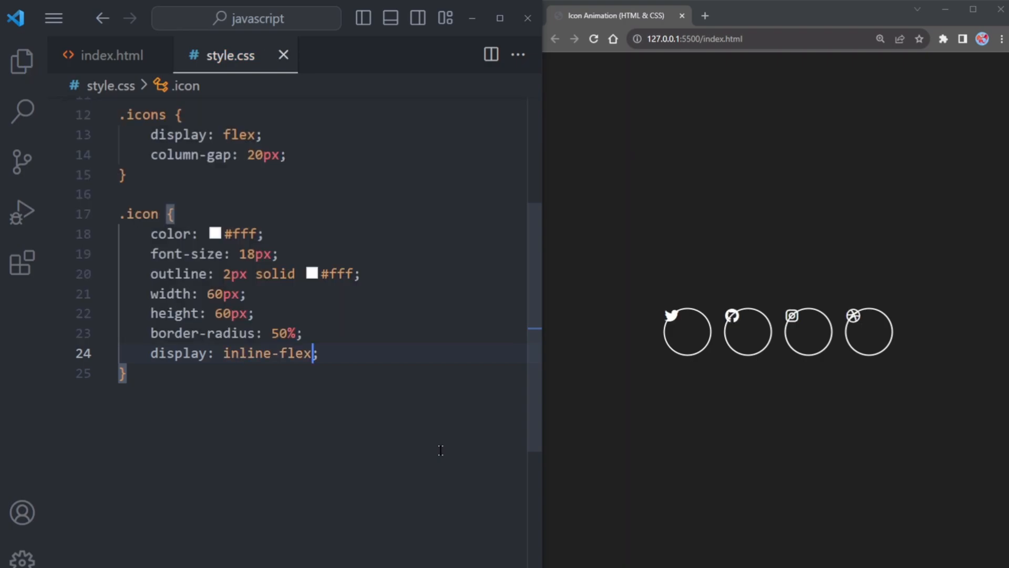
Add .icon i { margin: auto; } and start an .icon:hover rule
type(".icon i{")
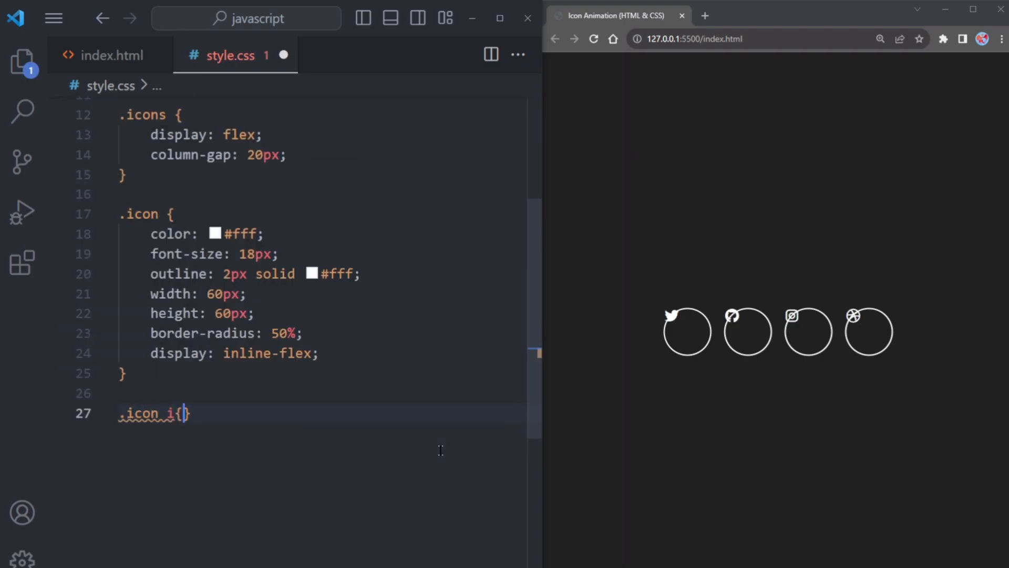
type("margin: auto;")
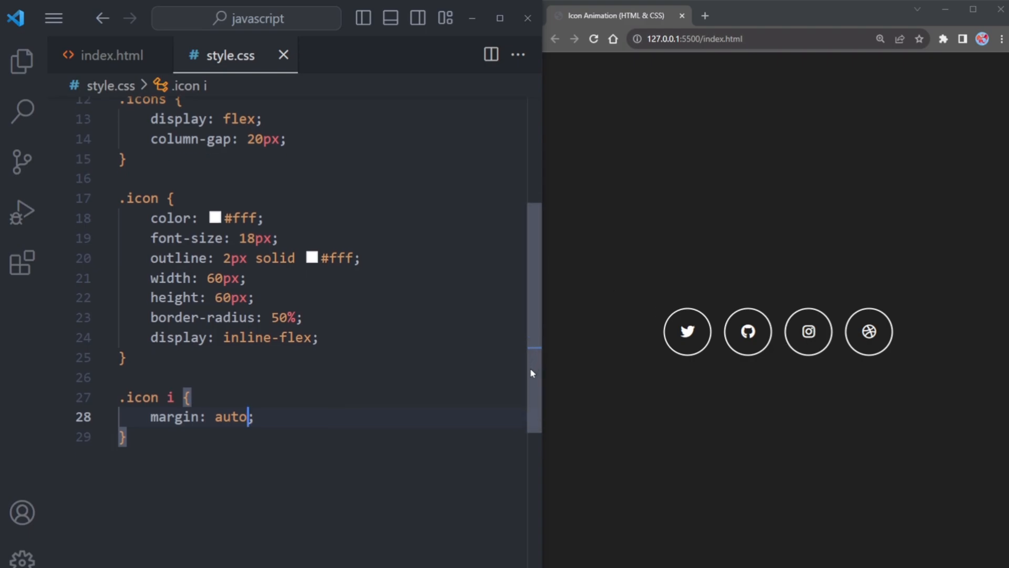
scroll("down", 3)
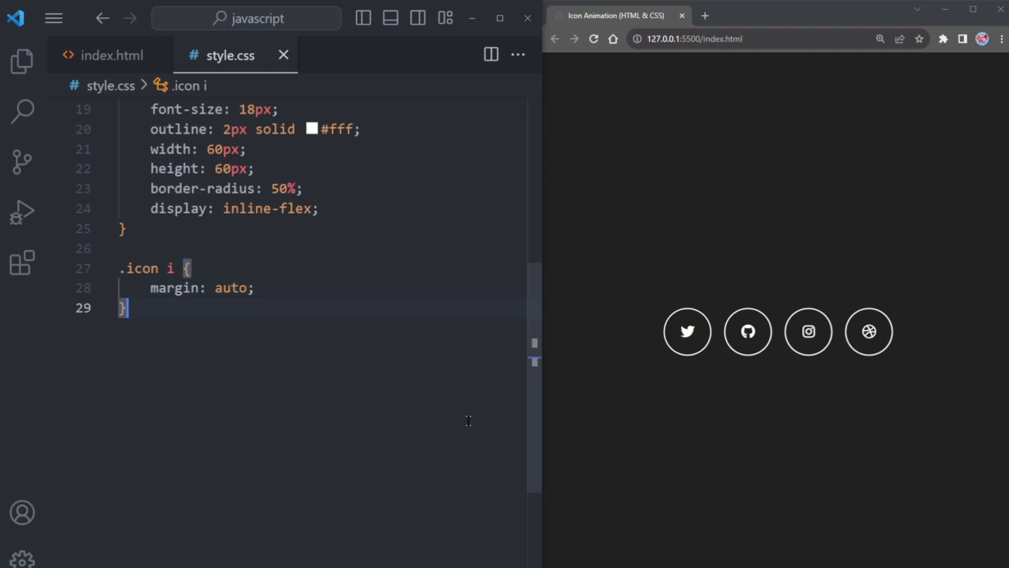
type(".icon:hover{")
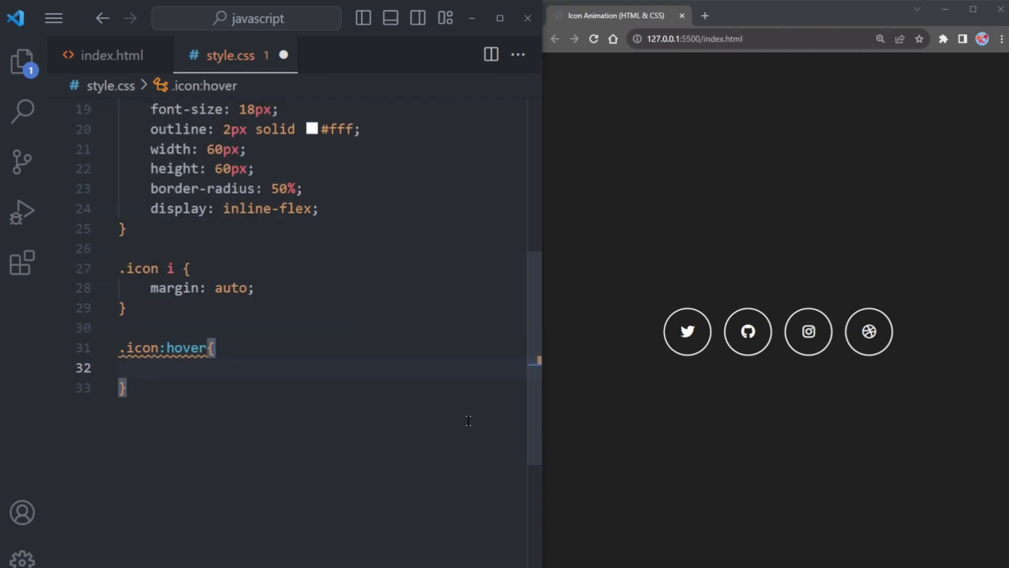
Add outline-offset 4px to .icon:hover and transition-duration 0.25s to .icon
type("outline-offset: 4px;")
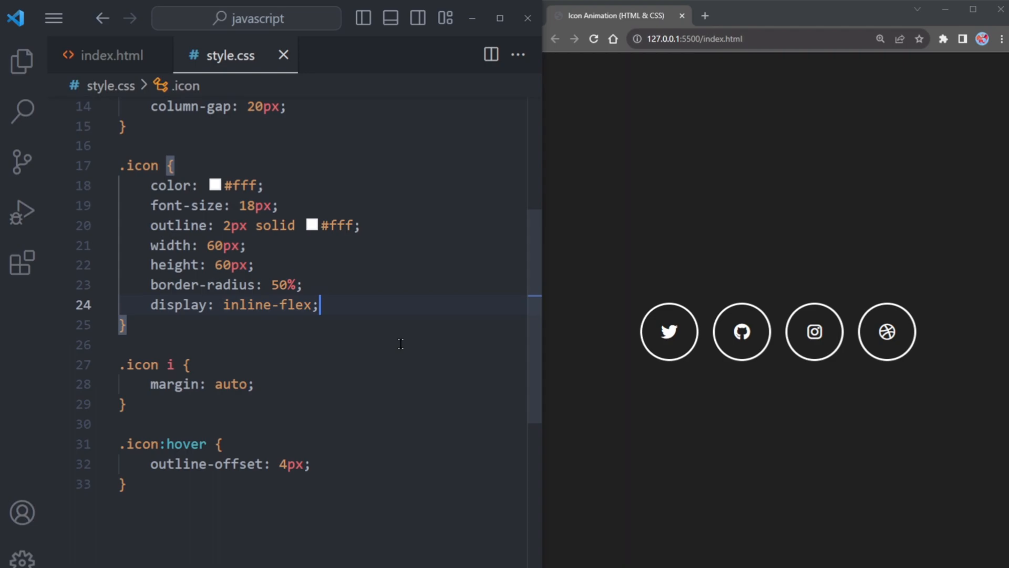
type("transition-duration: ;")
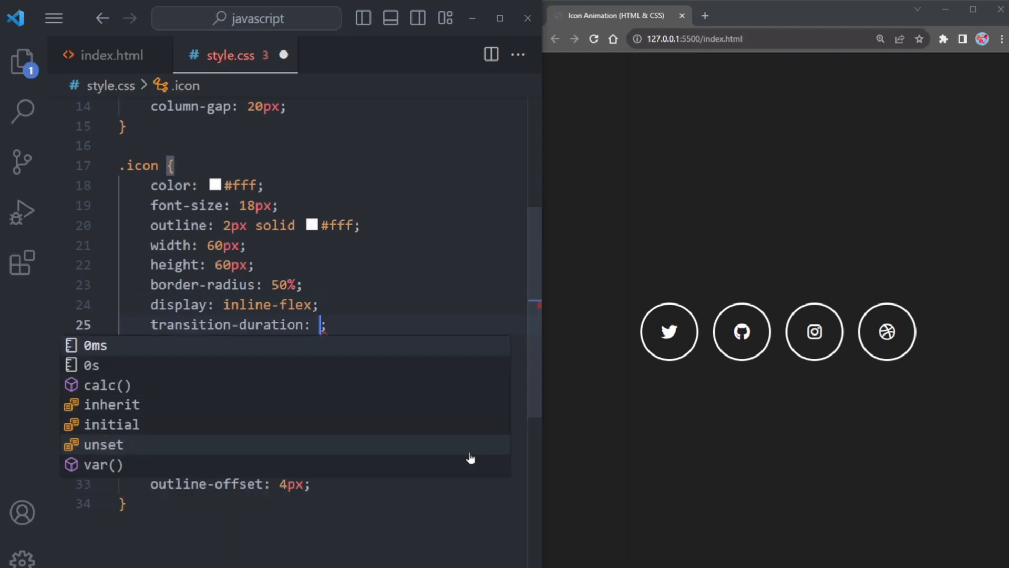
type("0.25s")
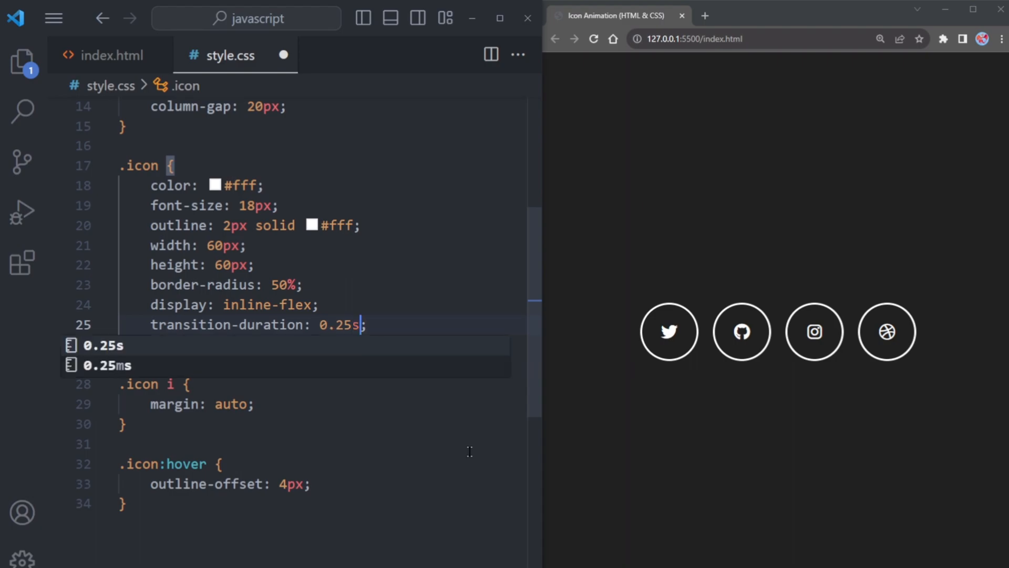
key("Escape")
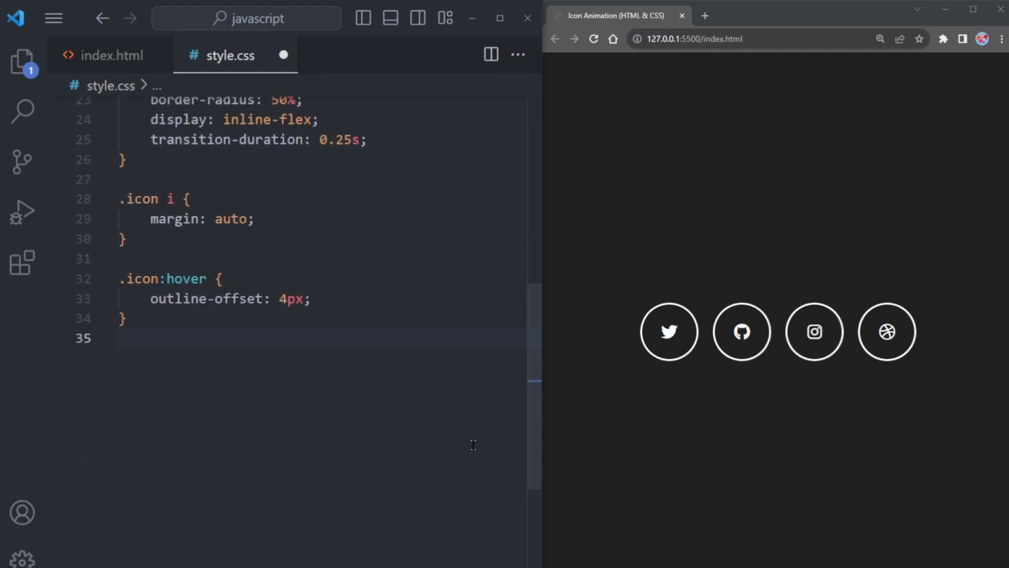
key("Enter")
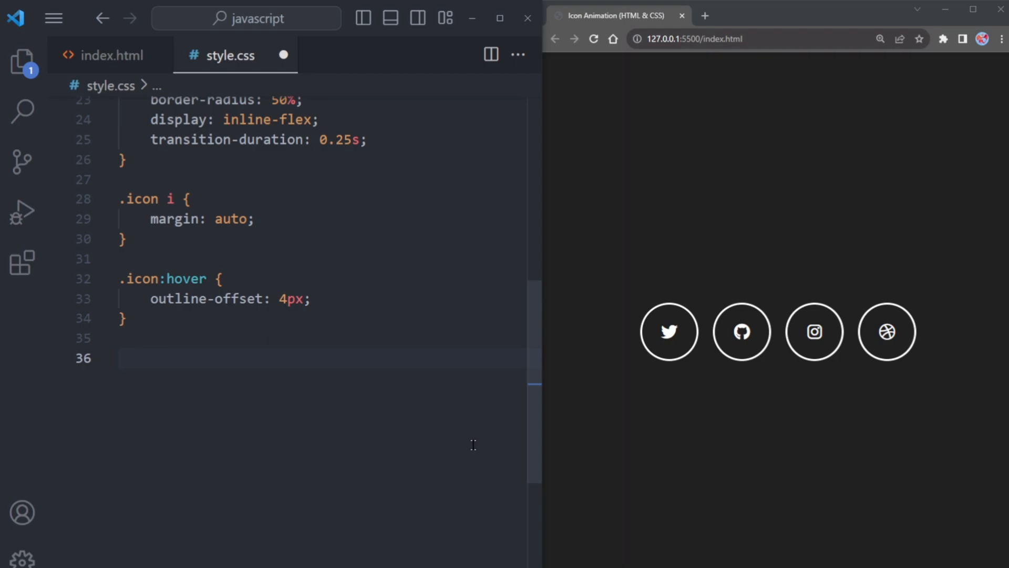
mouse_move(357, 271)
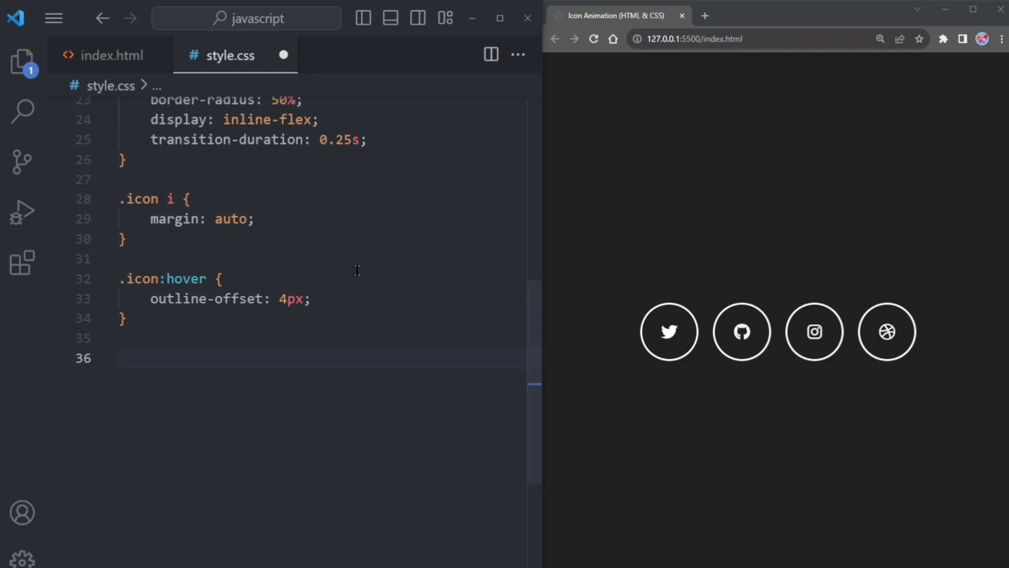
Tag the icon divs in index.html with twitter, git, insta and drible classes, the last holding fa-dribbble
left_click(110, 56)
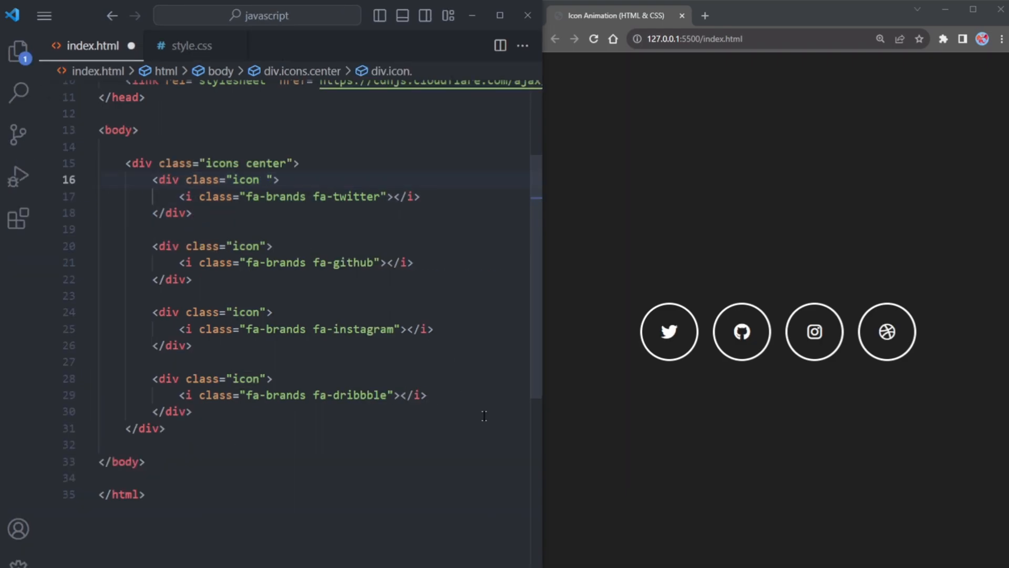
type("twitter")
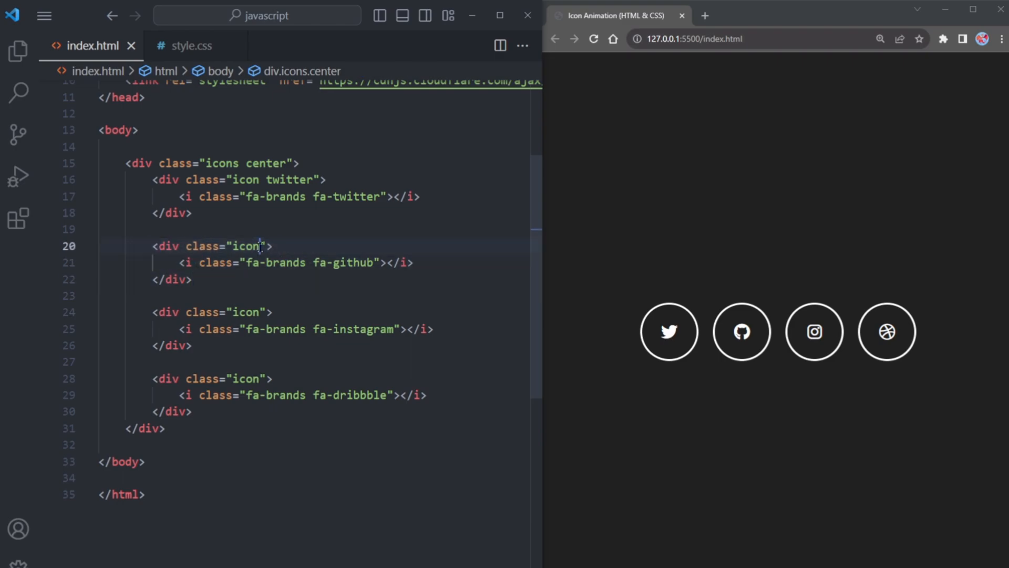
type("git")
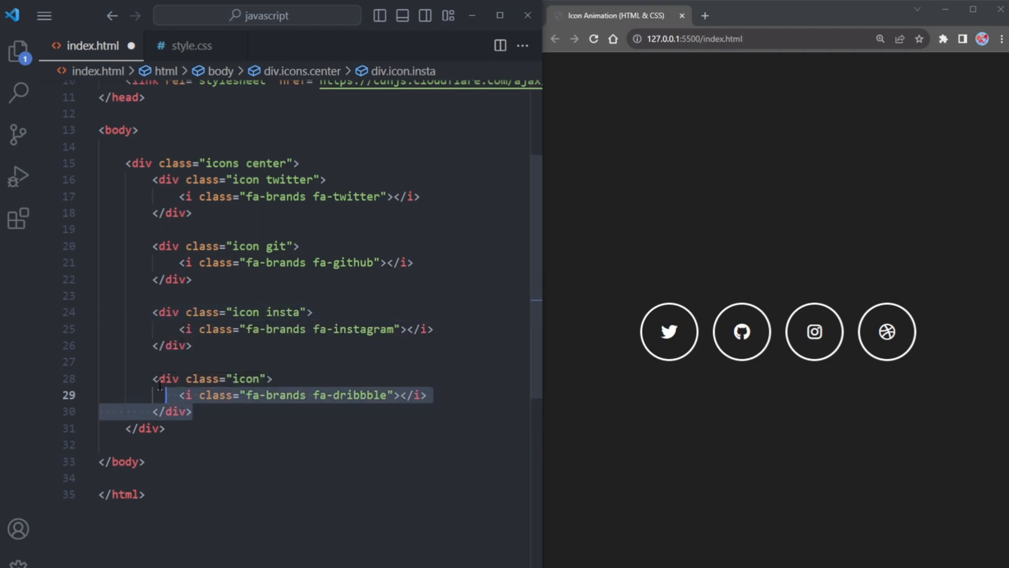
type("drible")
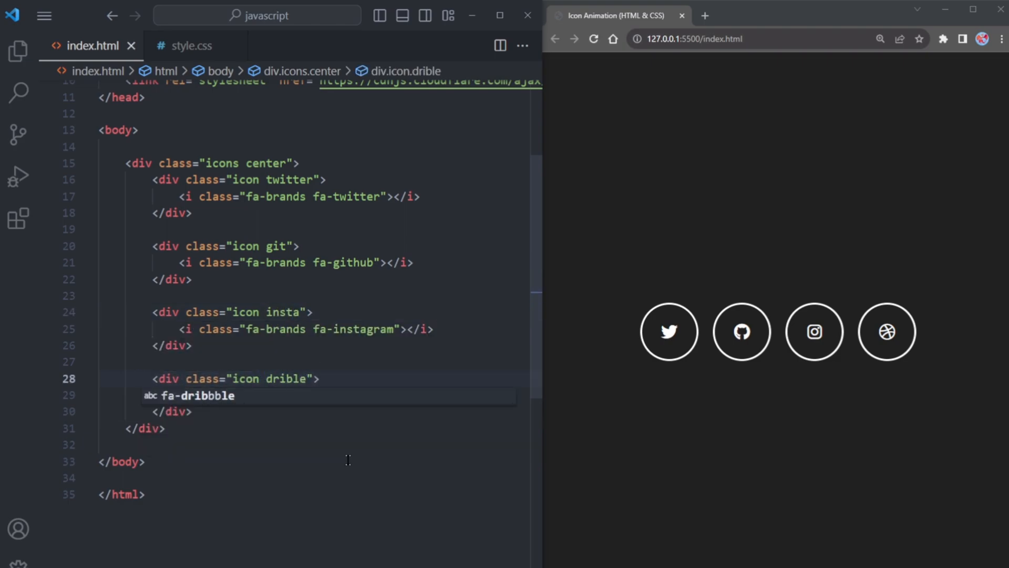
key("Tab")
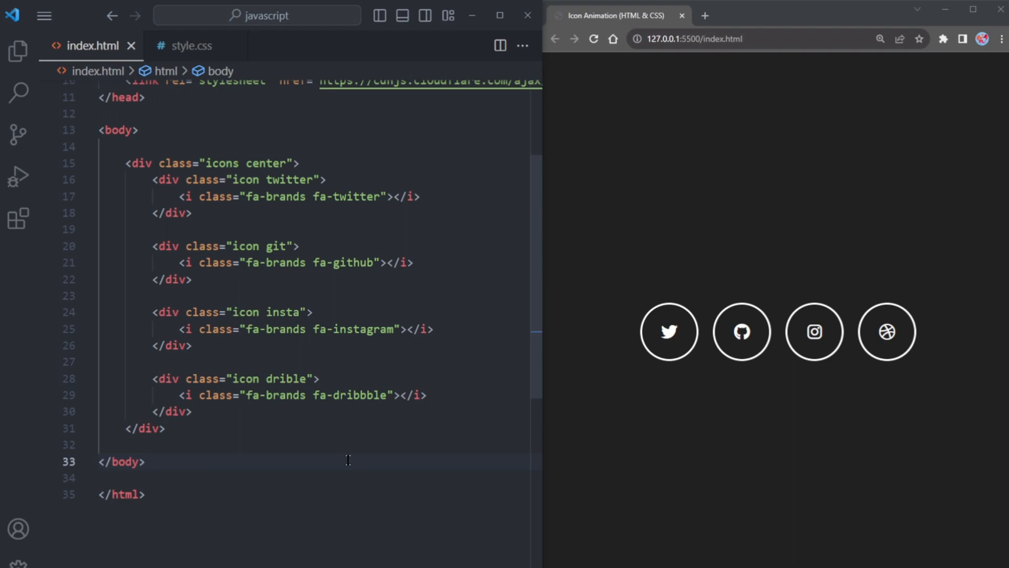
left_click(191, 45)
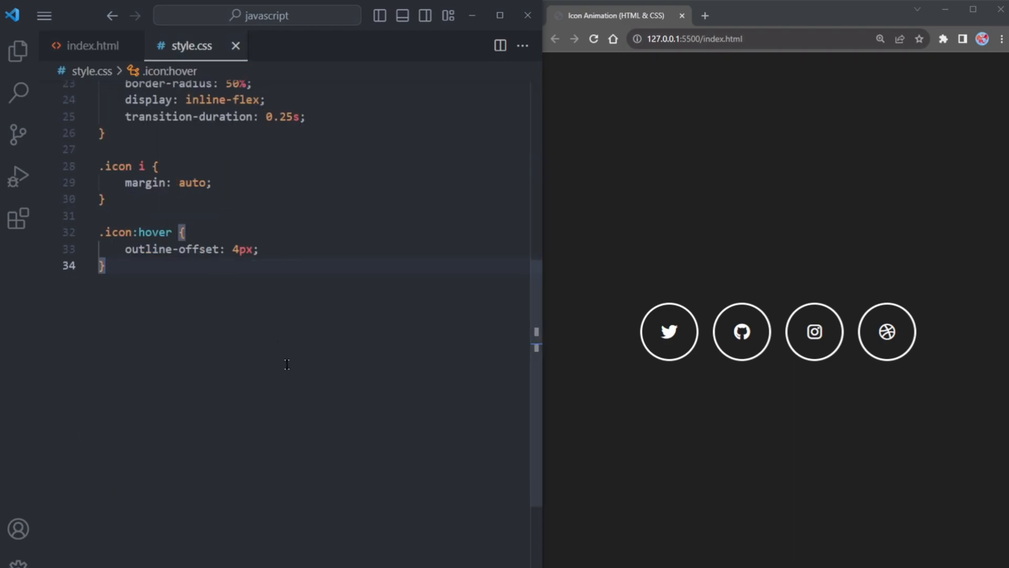
Write .icons .twitter:hover with dodgerblue and .icons .git:hover with #af89ff backgrounds
type(".icon")
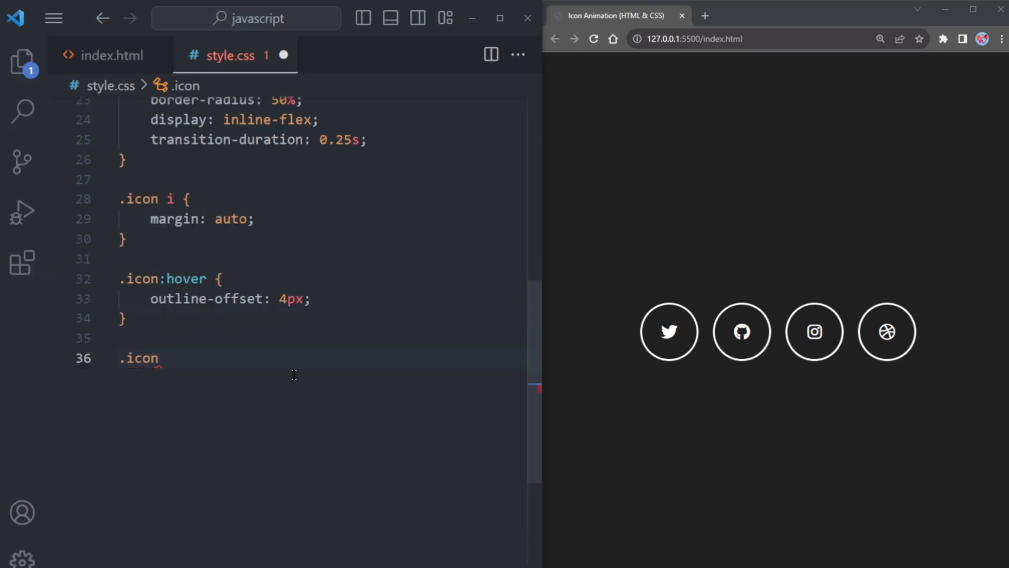
type("s .twitter")
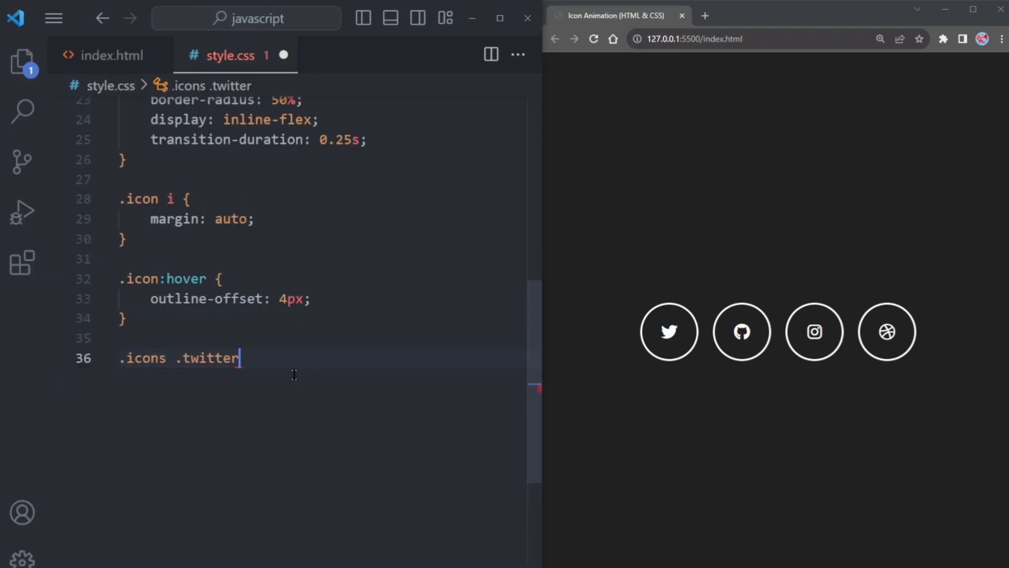
type(":hover {")
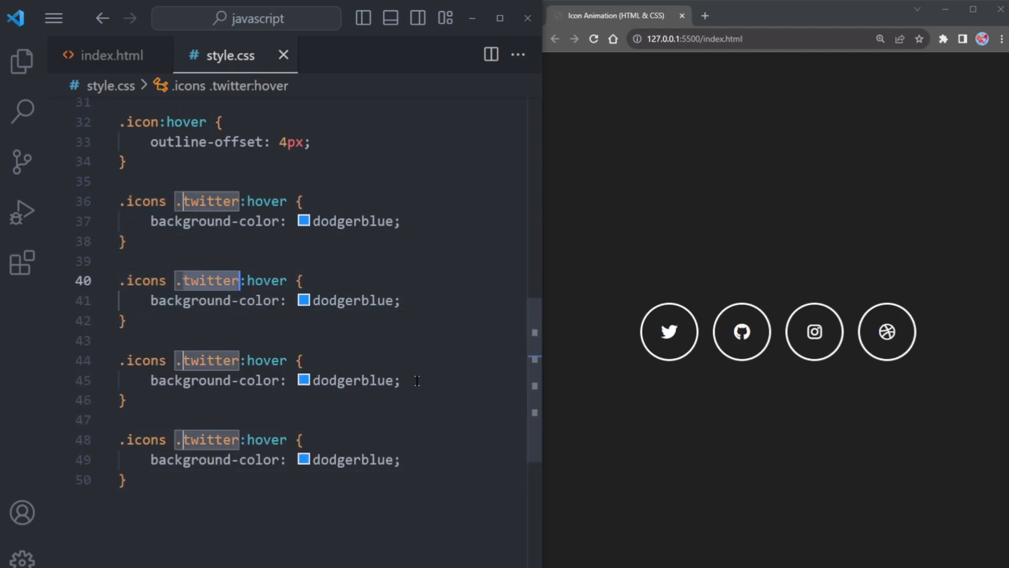
type("git")
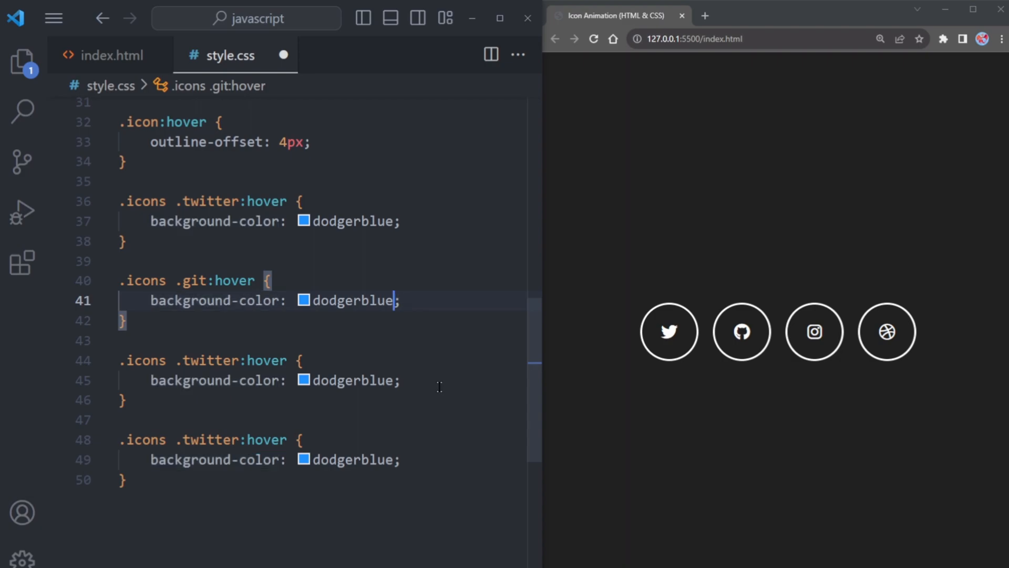
type("#af8")
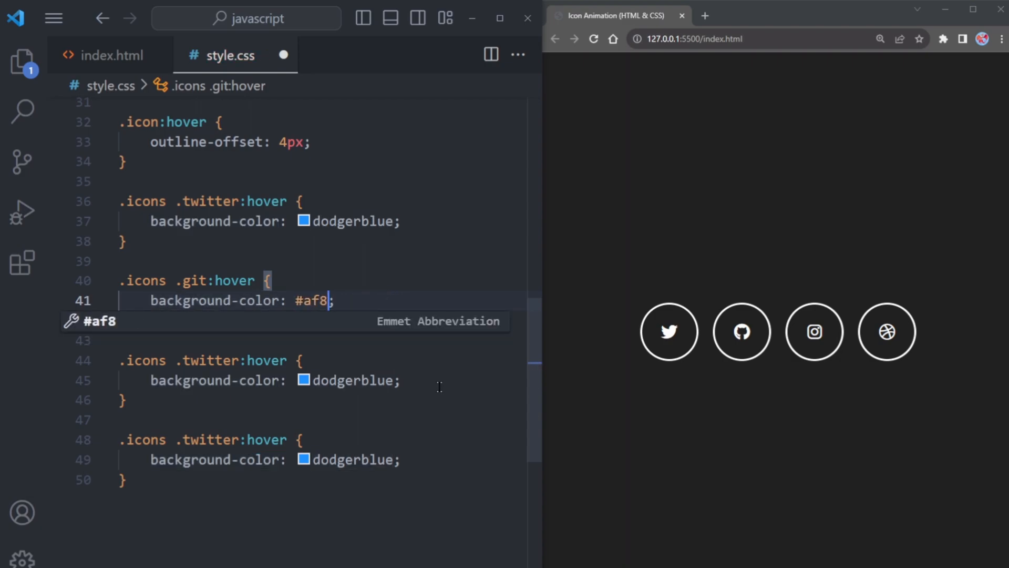
type("9ff")
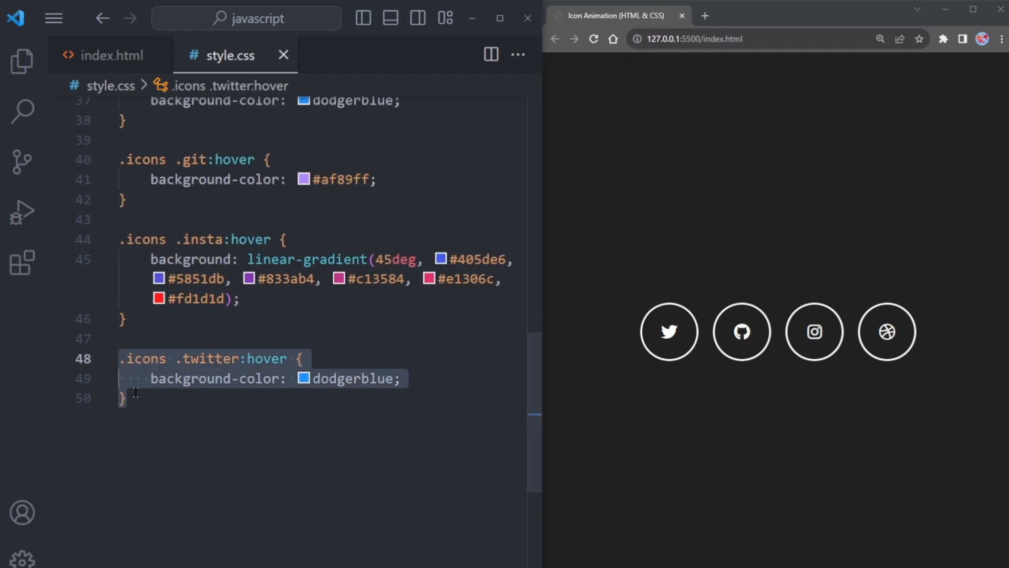
Add the Instagram gradient hover and a .icons .drible:hover rule with #f3a3df background
double_click(210, 358)
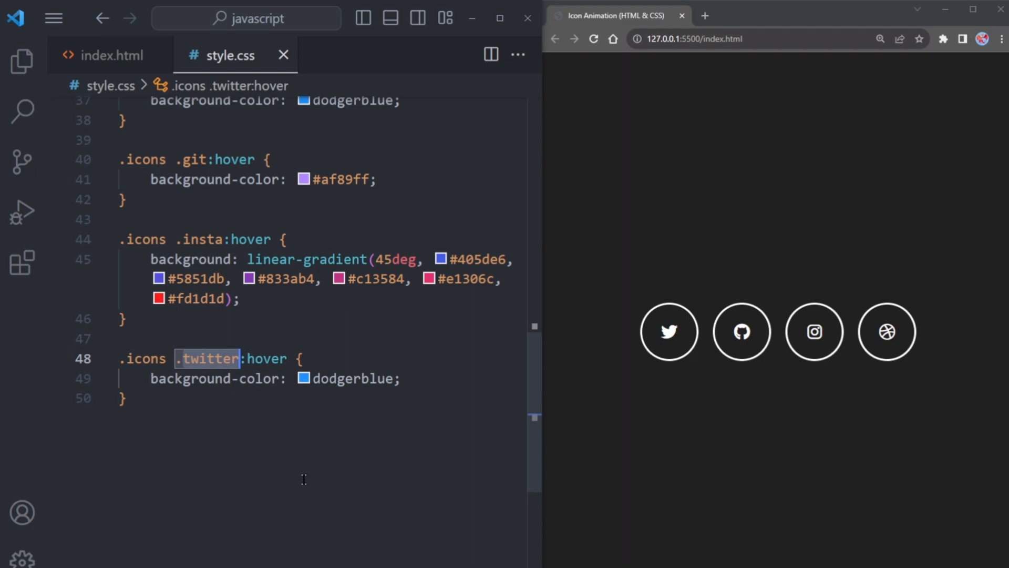
type("drible")
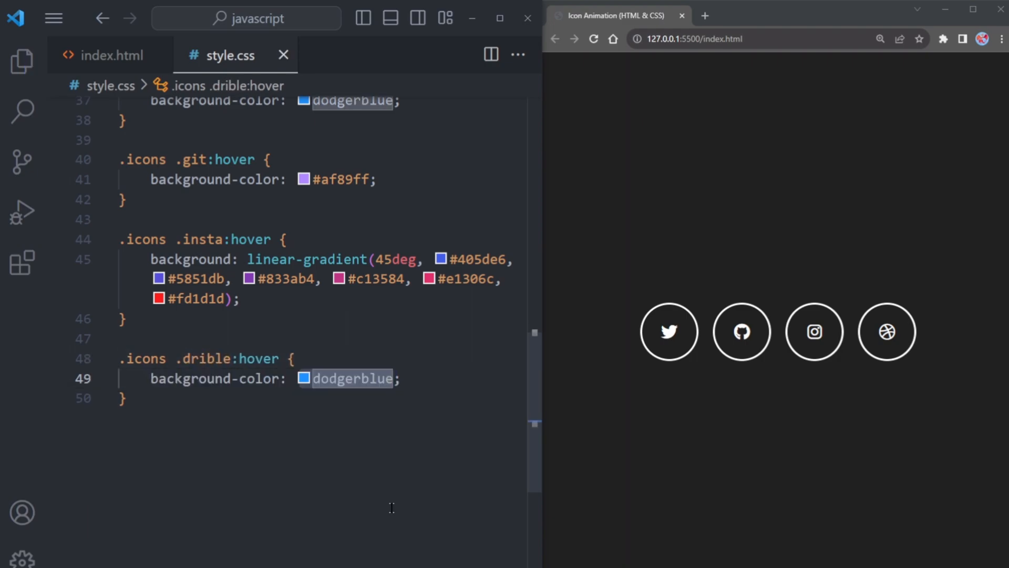
type("#f3a3df")
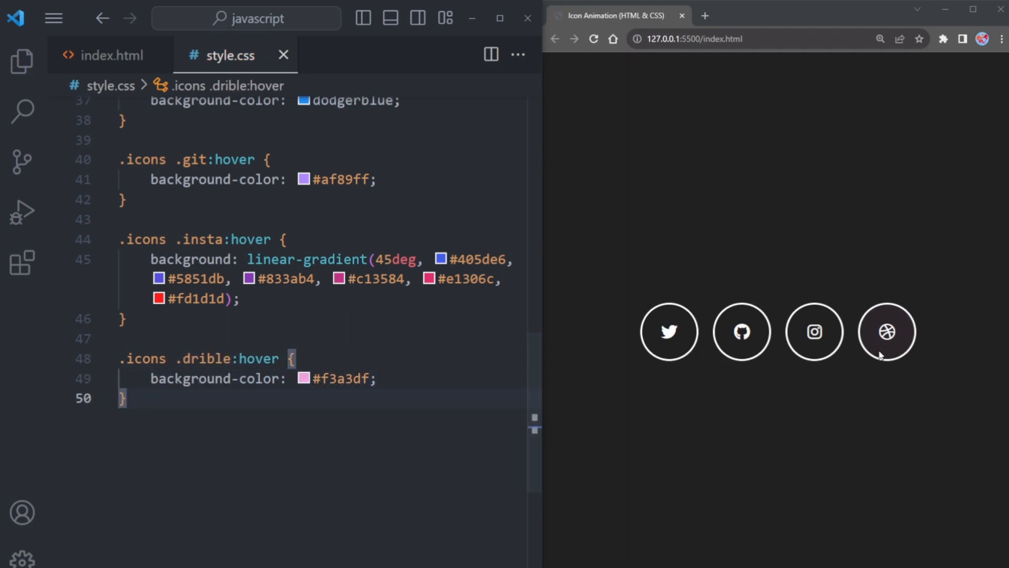
mouse_move(742, 331)
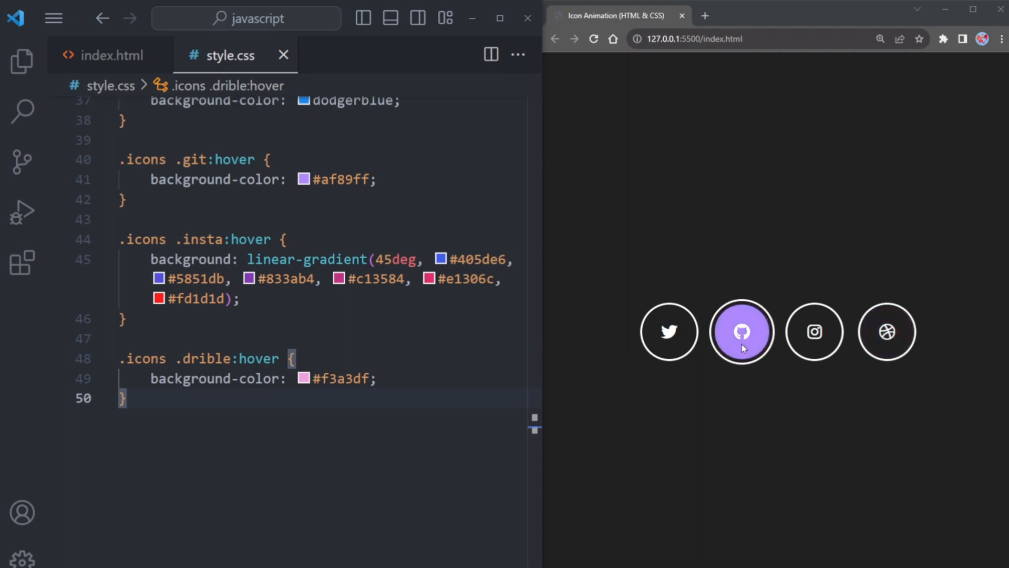
mouse_move(757, 373)
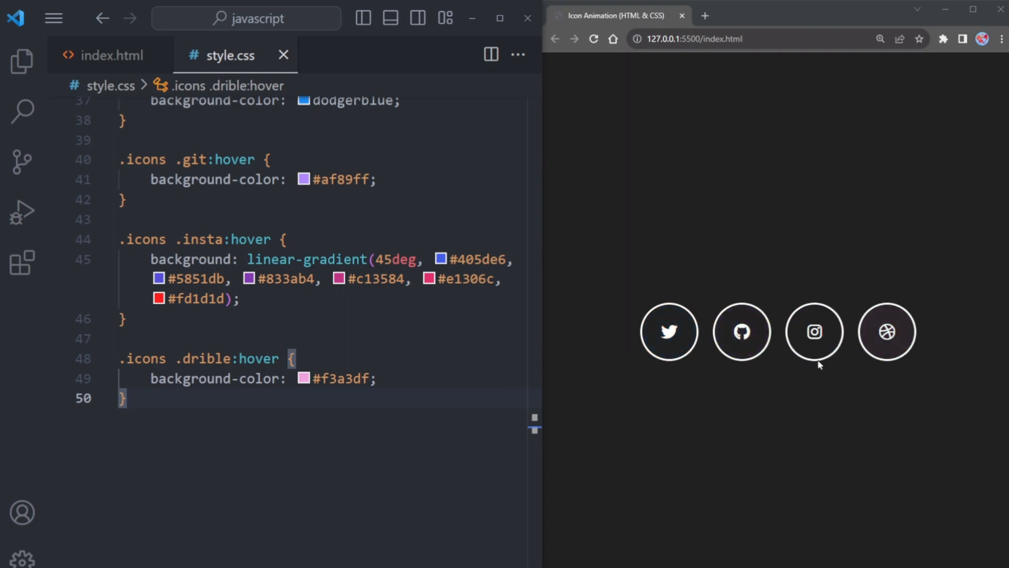
scroll("down", 3)
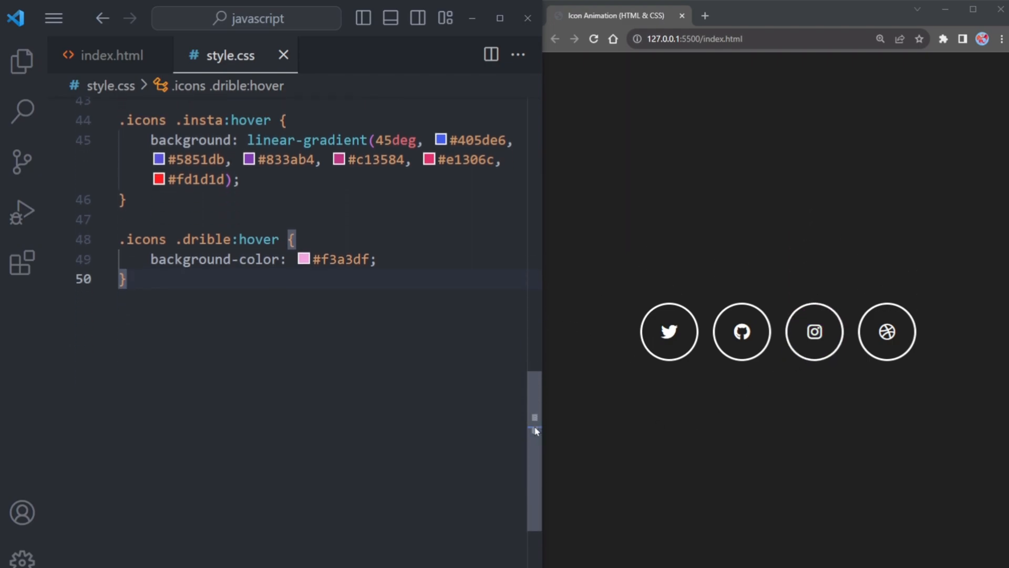
type("@key")
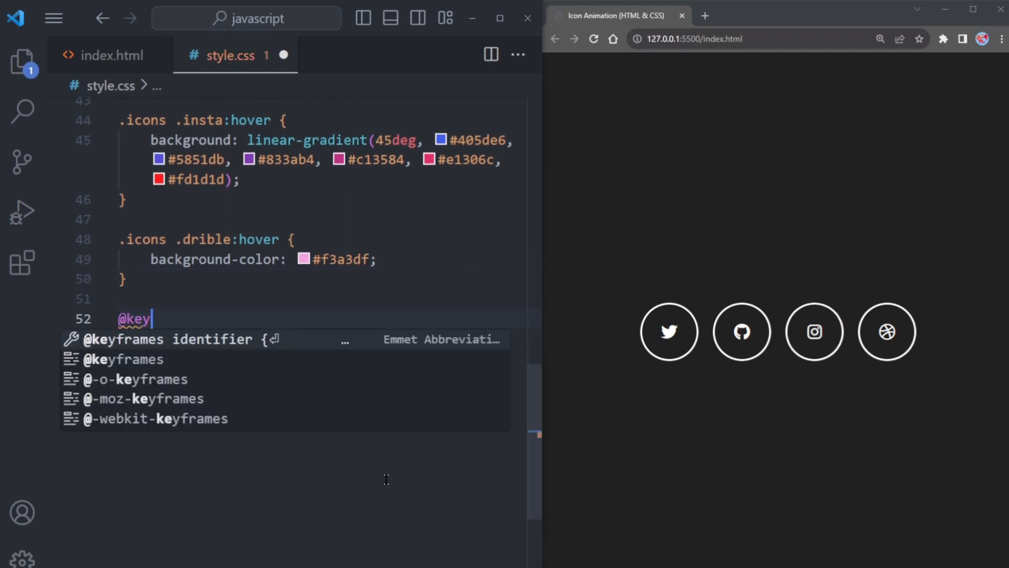
type("frames shake")
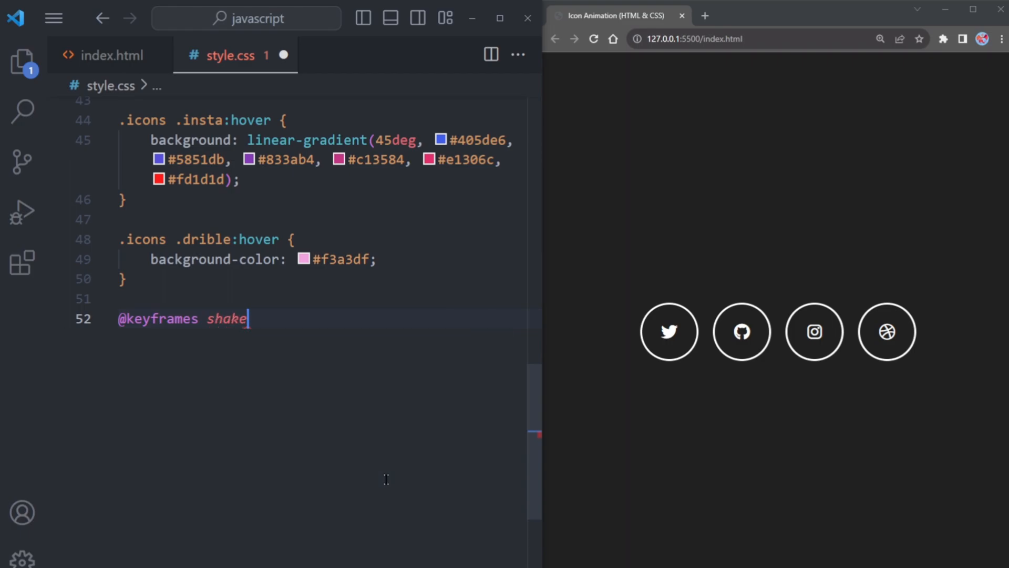
type("{")
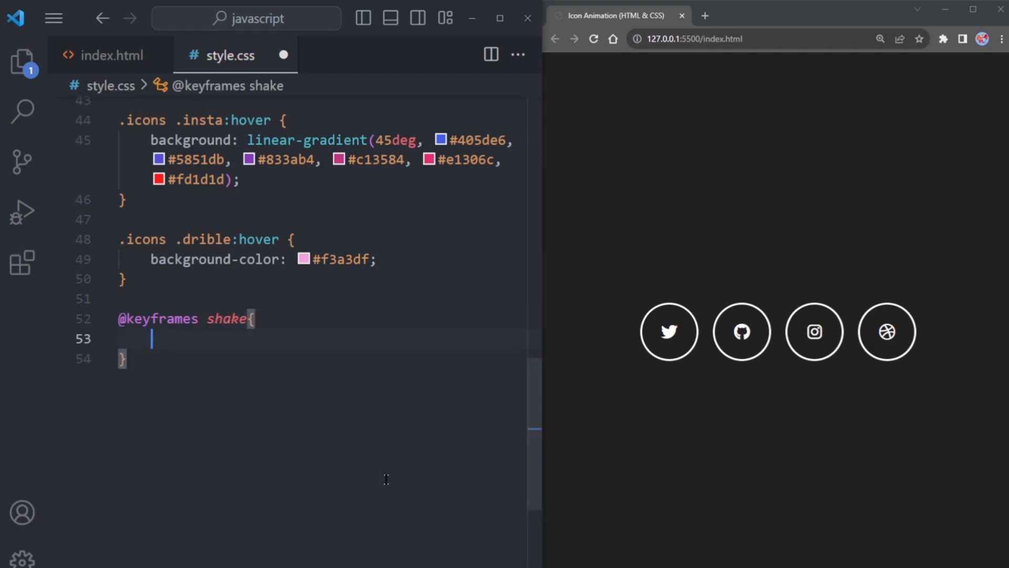
type("transform: rotate(25deg);")
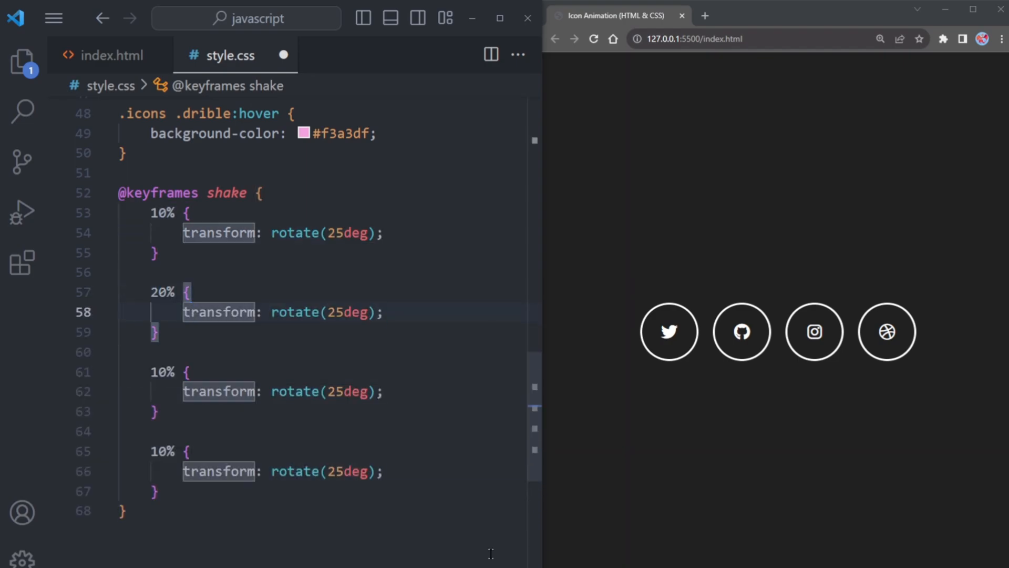
type("-")
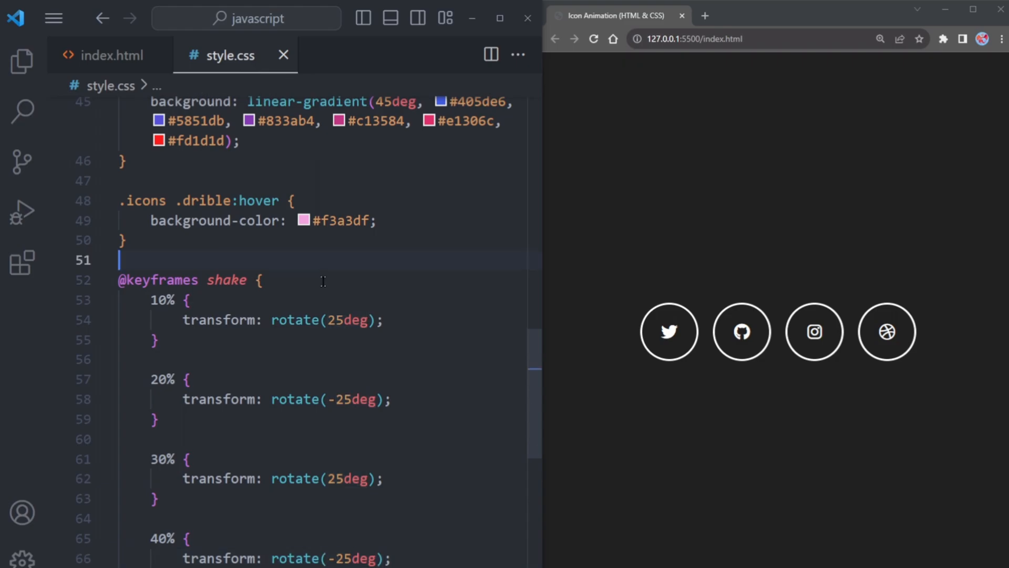
Add .icon:hover i { animation: shake 0.35s; } and save the stylesheet
type(".icon:hover i{")
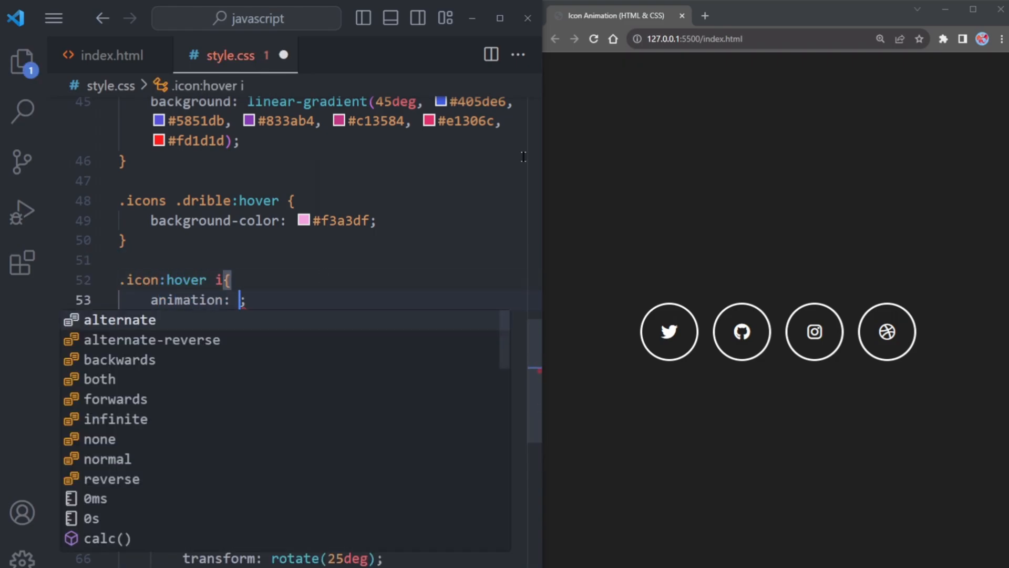
type("shake")
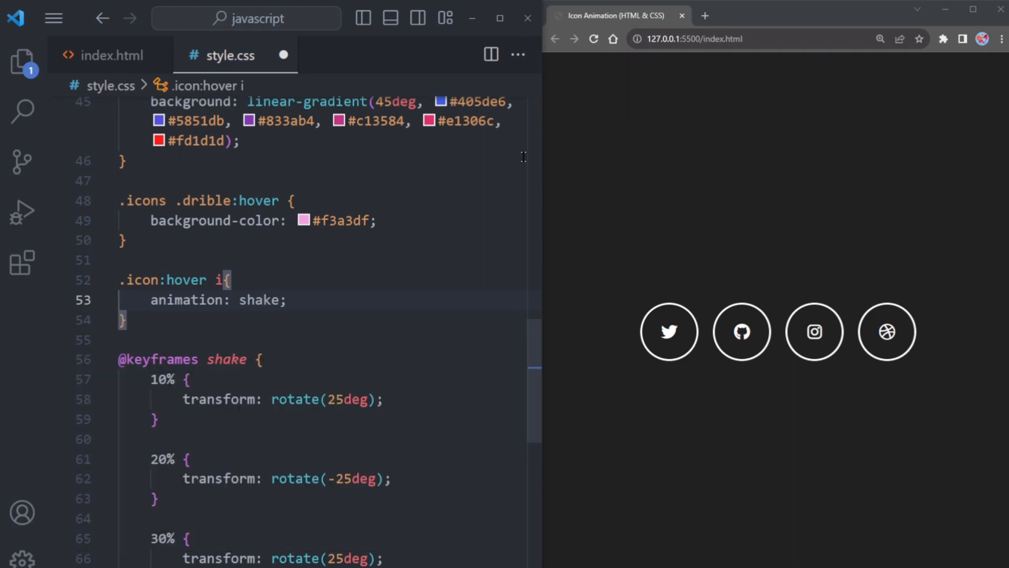
type("0")
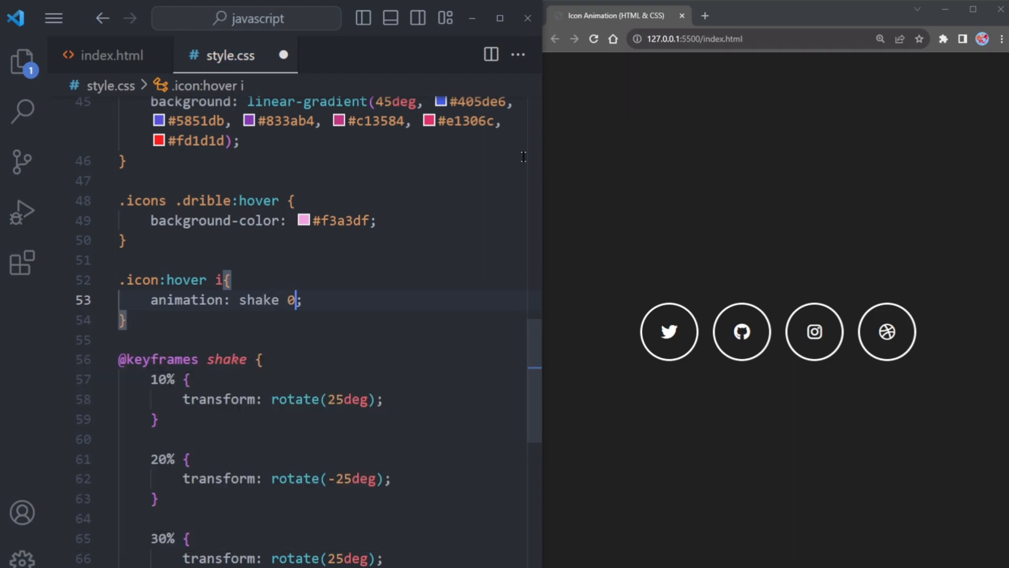
type(".35s")
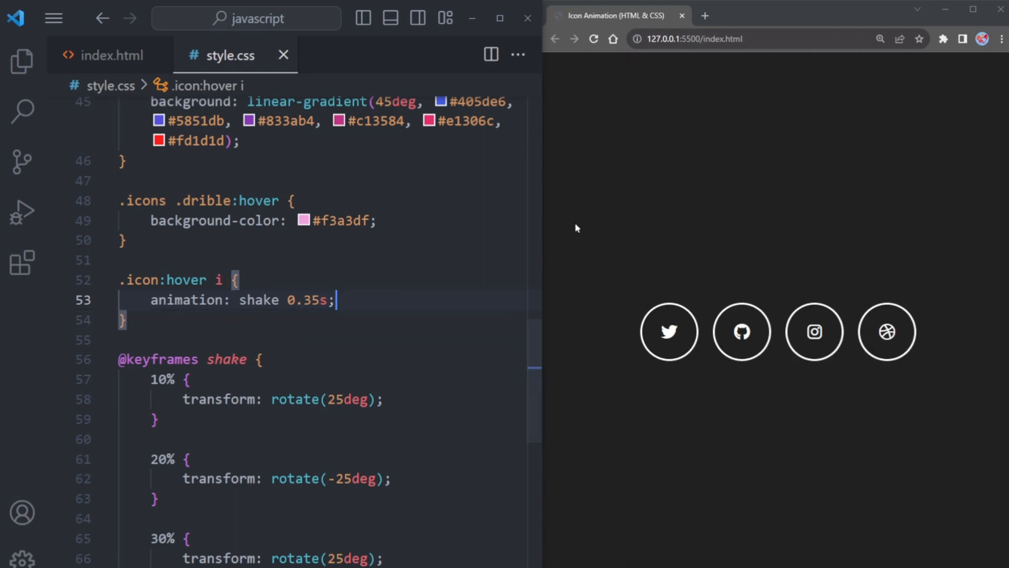
mouse_move(741, 331)
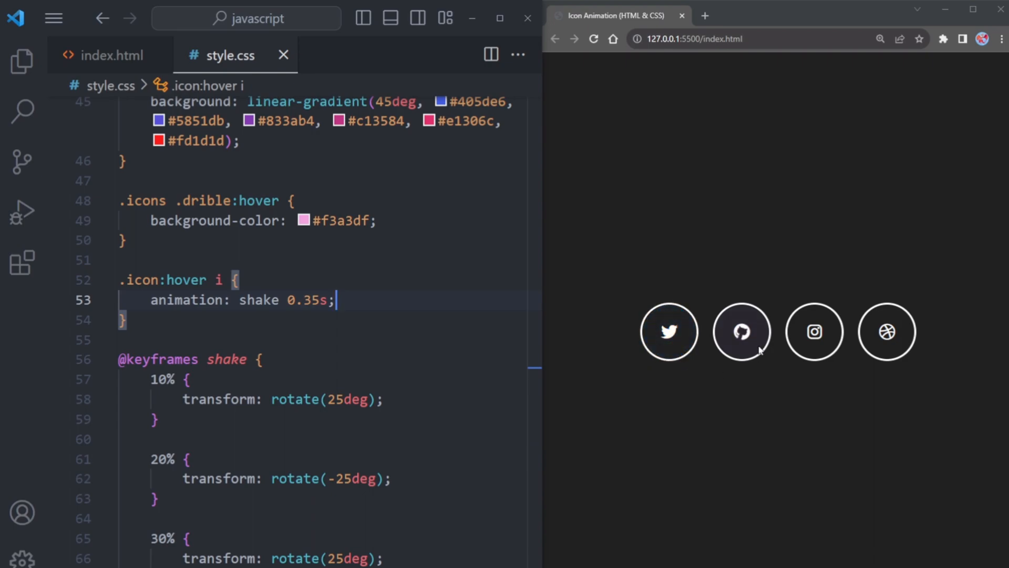
mouse_move(741, 331)
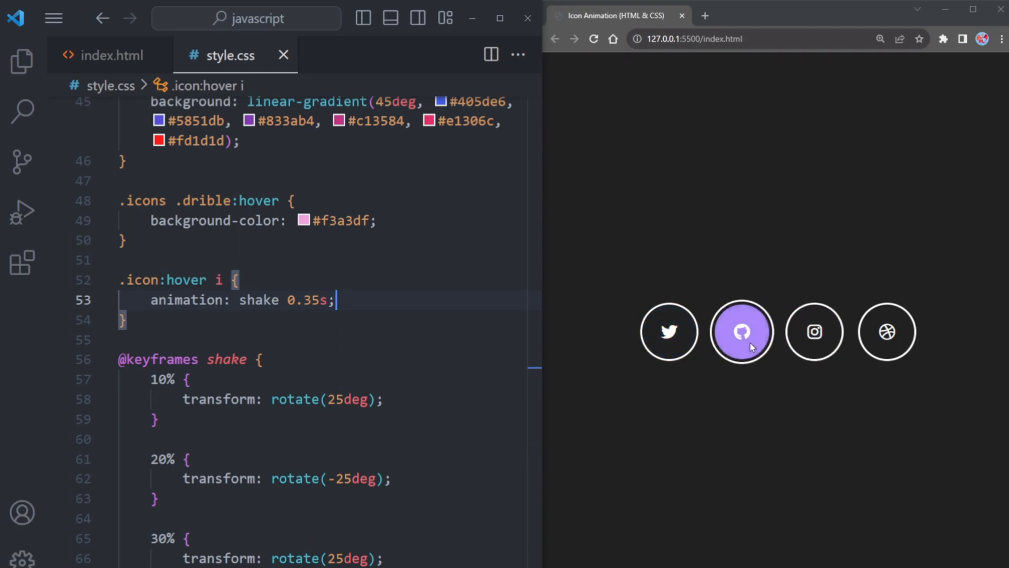
mouse_move(668, 331)
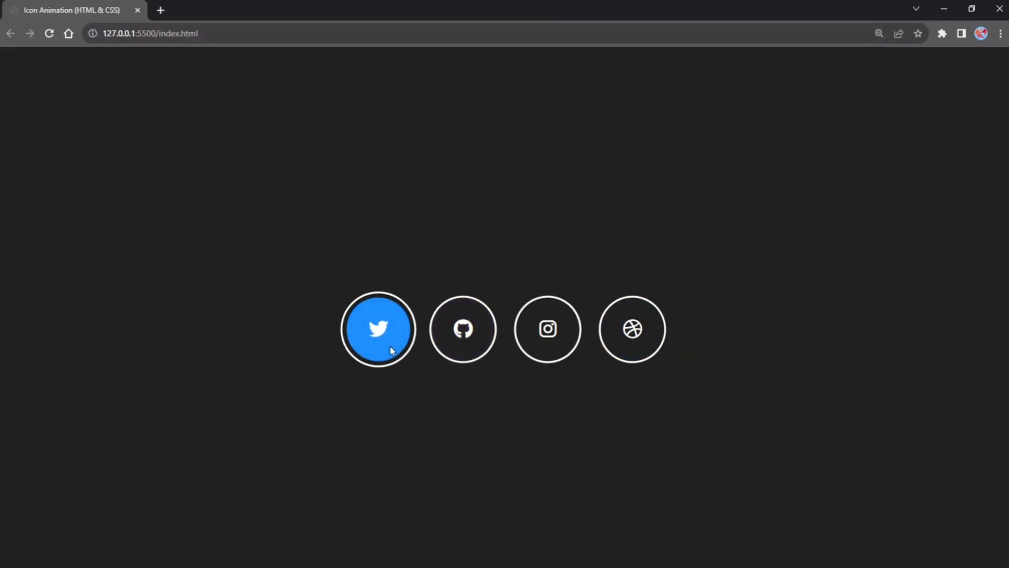
mouse_move(468, 367)
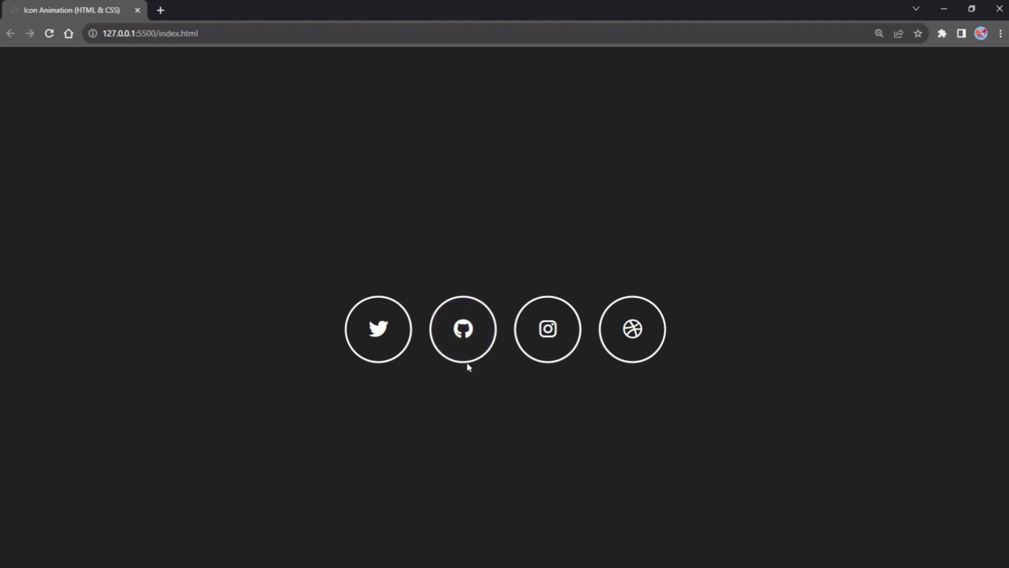
mouse_move(579, 385)
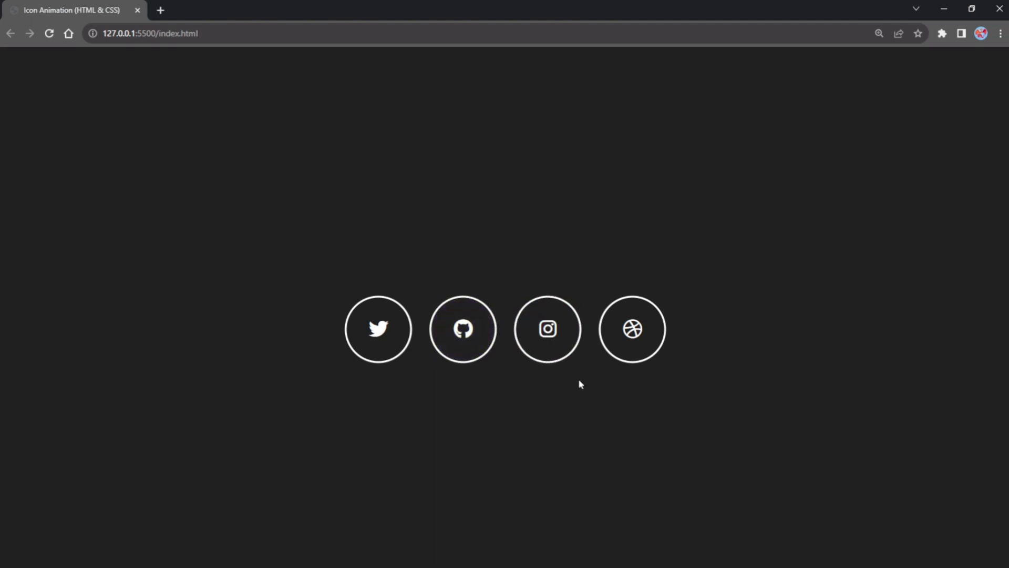